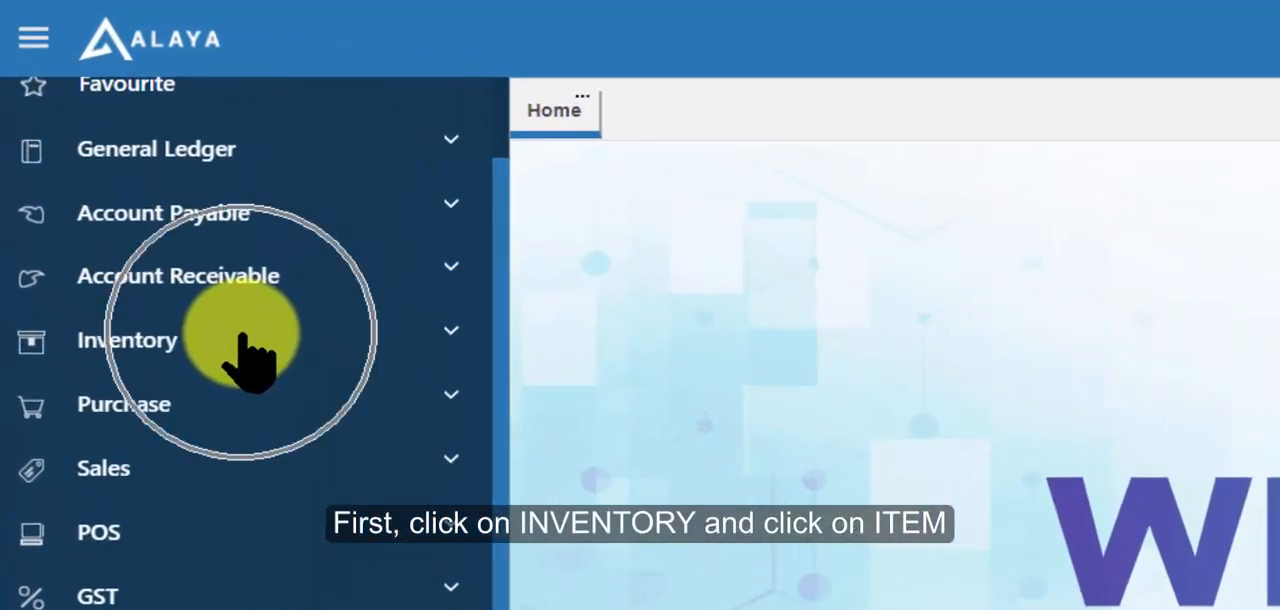
Step: Open the Inventory module's Item list for Best Electronics Sdn Bhd
{"action": "left_click", "coordinate": [127, 340]}
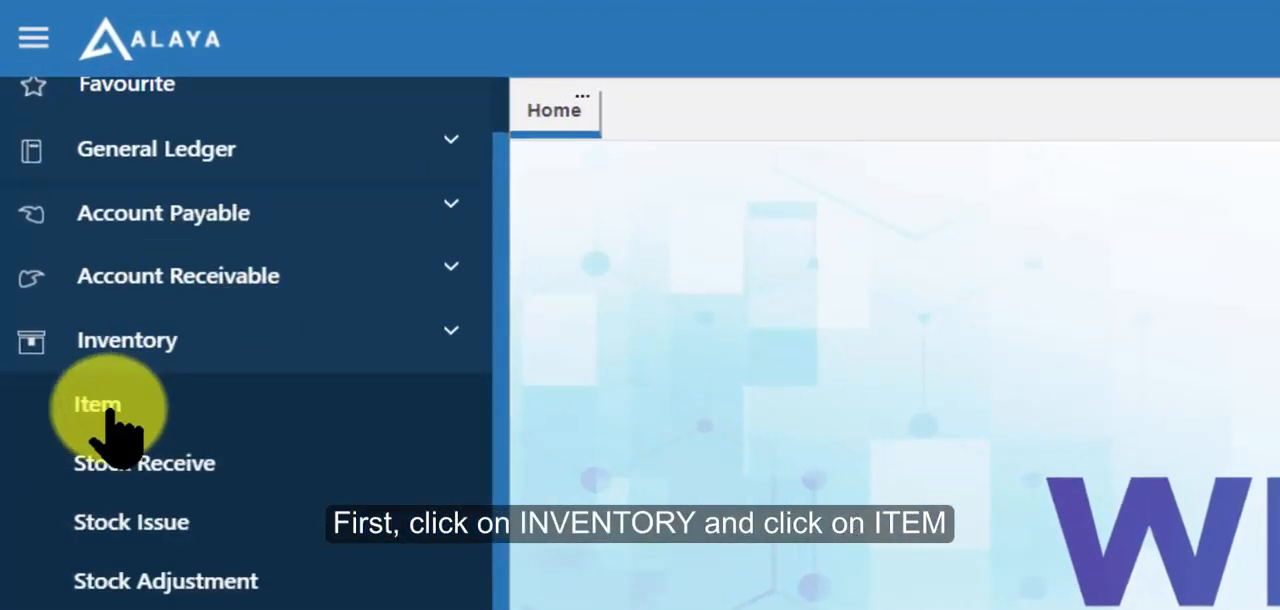
{"action": "left_click", "coordinate": [97, 404]}
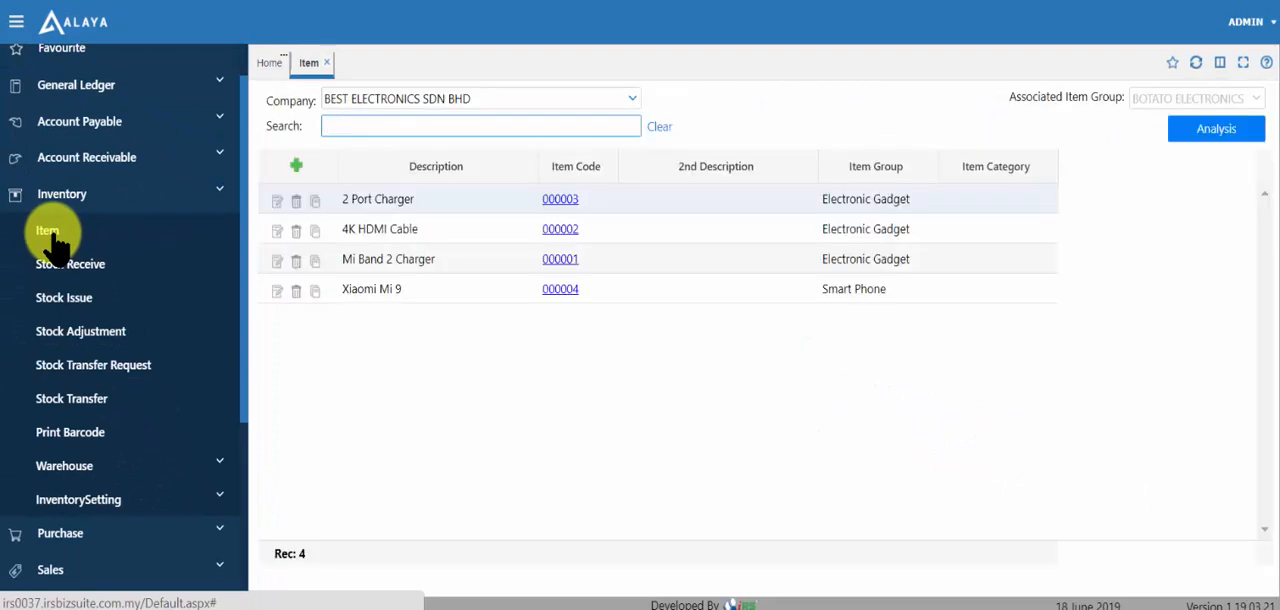
{"action": "mouse_move", "coordinate": [296, 165]}
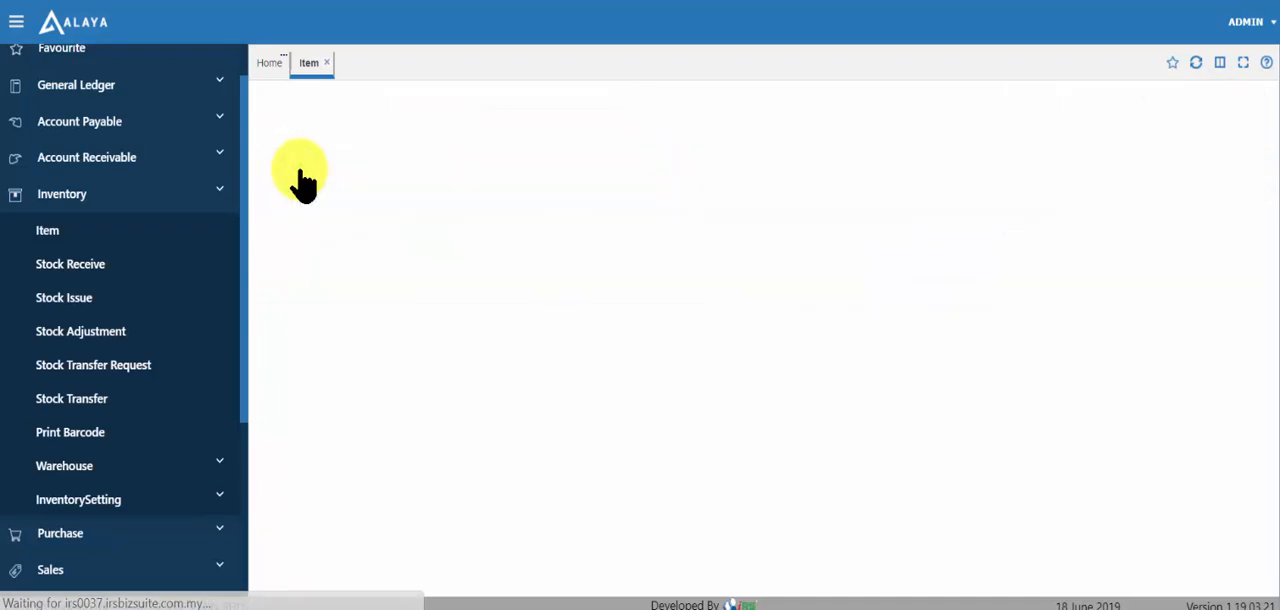
Step: Create a new stock item with description 'Pepsi' and browse the item groups
{"action": "left_click", "coordinate": [47, 230]}
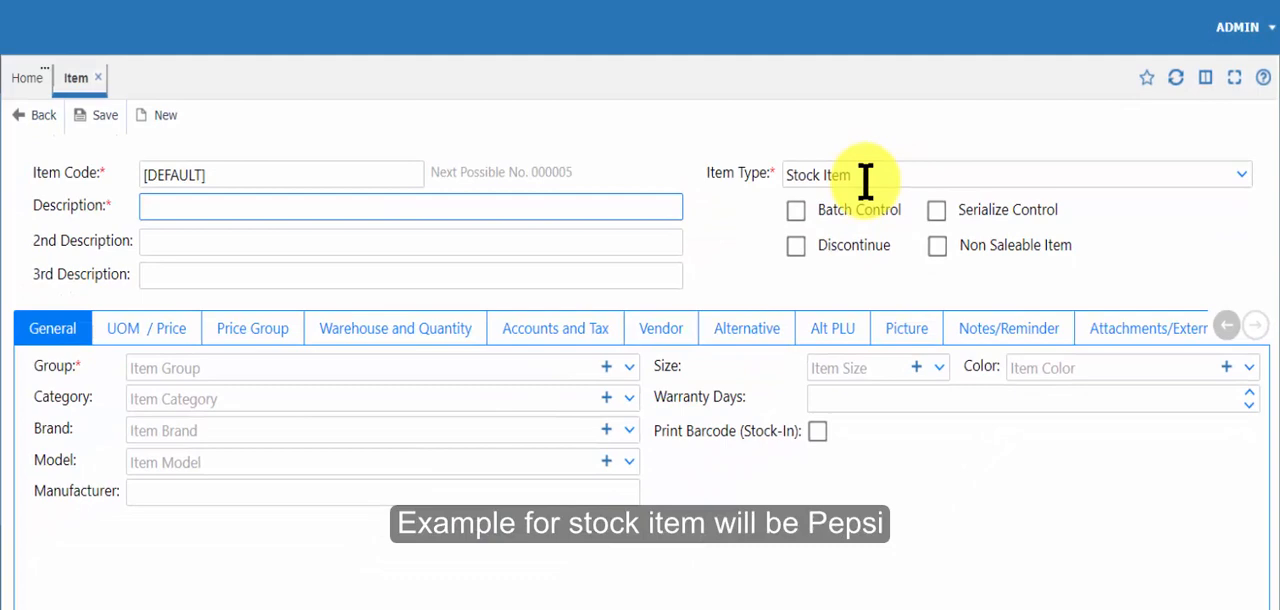
{"action": "mouse_move", "coordinate": [616, 207]}
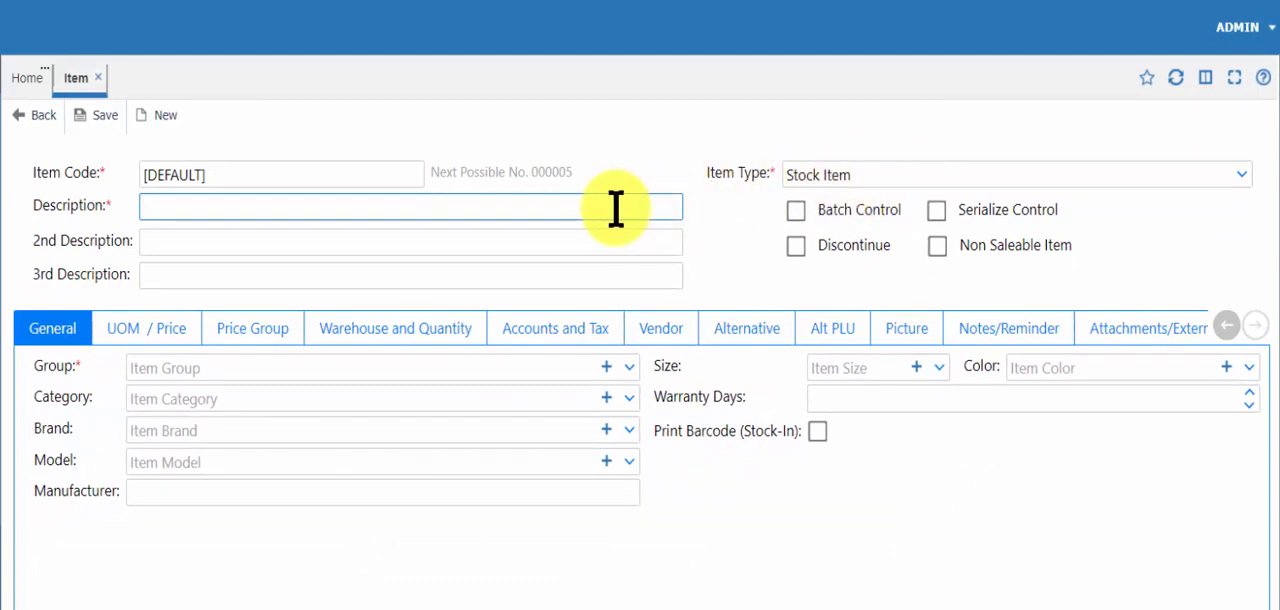
{"action": "type", "text": "Pep"}
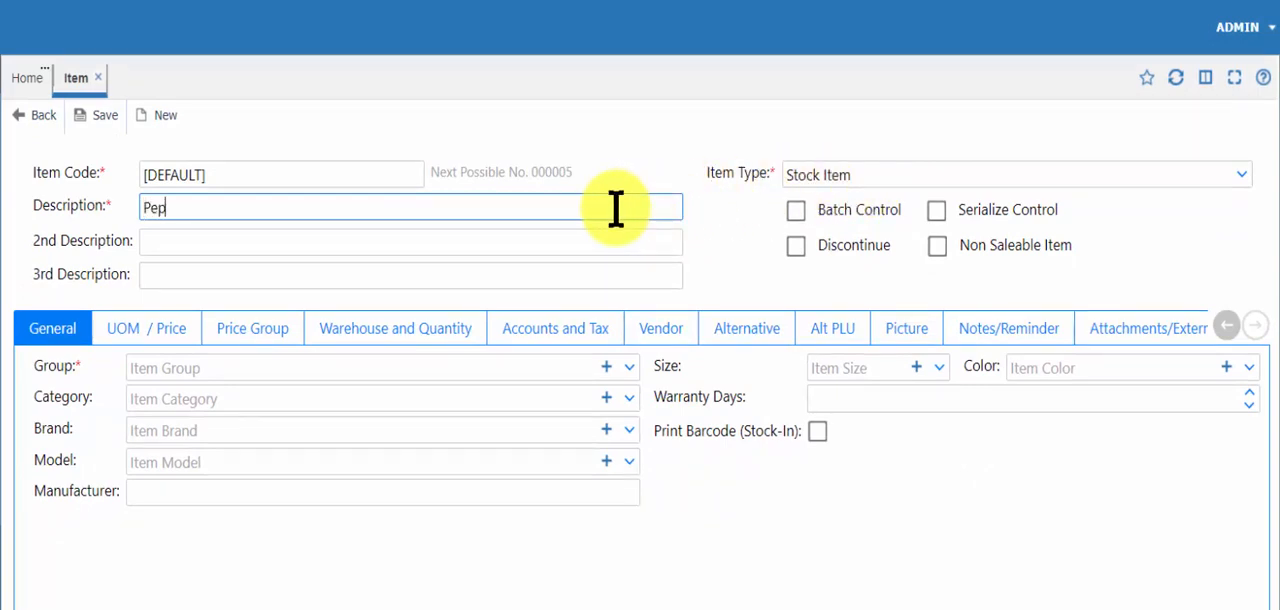
{"action": "type", "text": "si"}
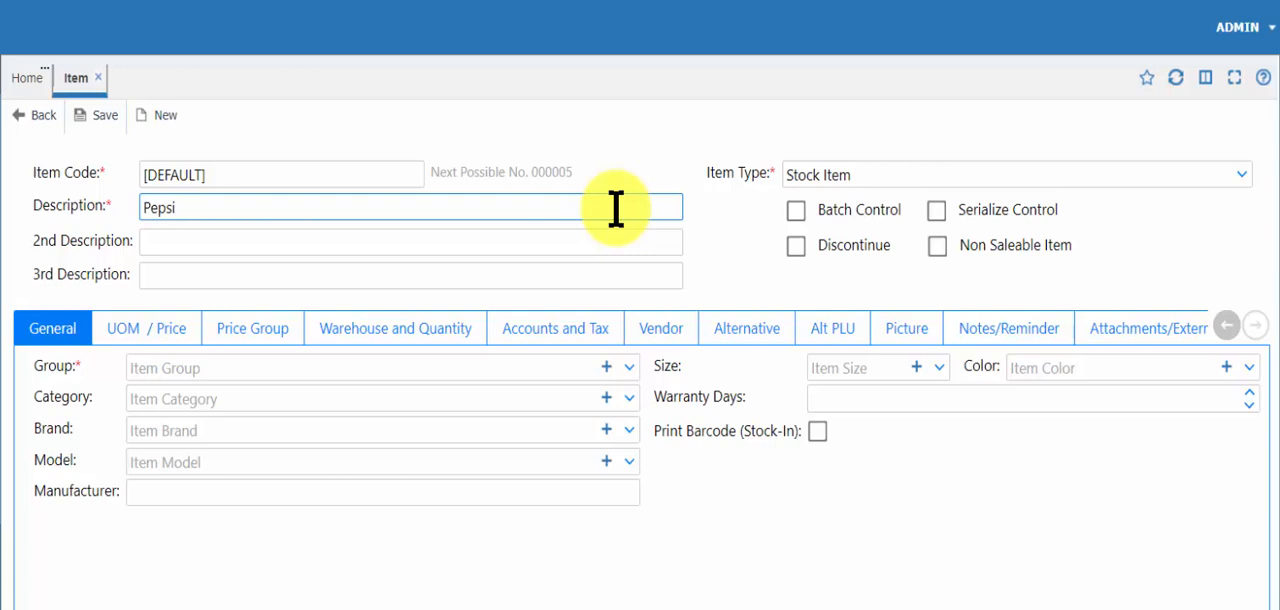
{"action": "mouse_move", "coordinate": [635, 378]}
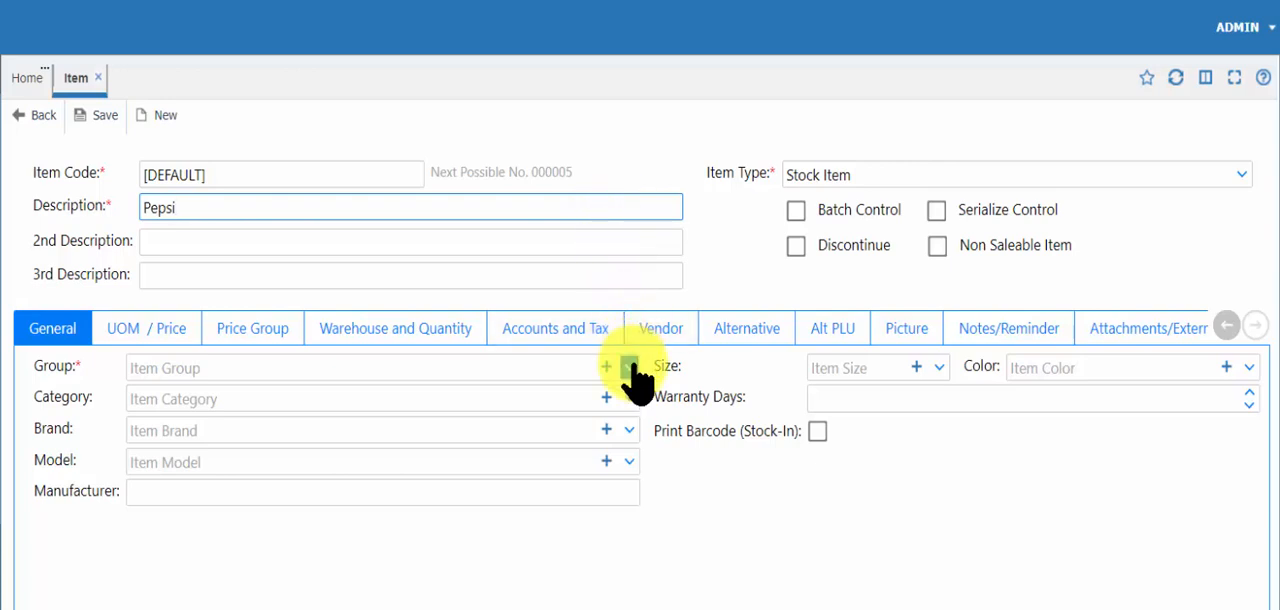
{"action": "left_click", "coordinate": [360, 367]}
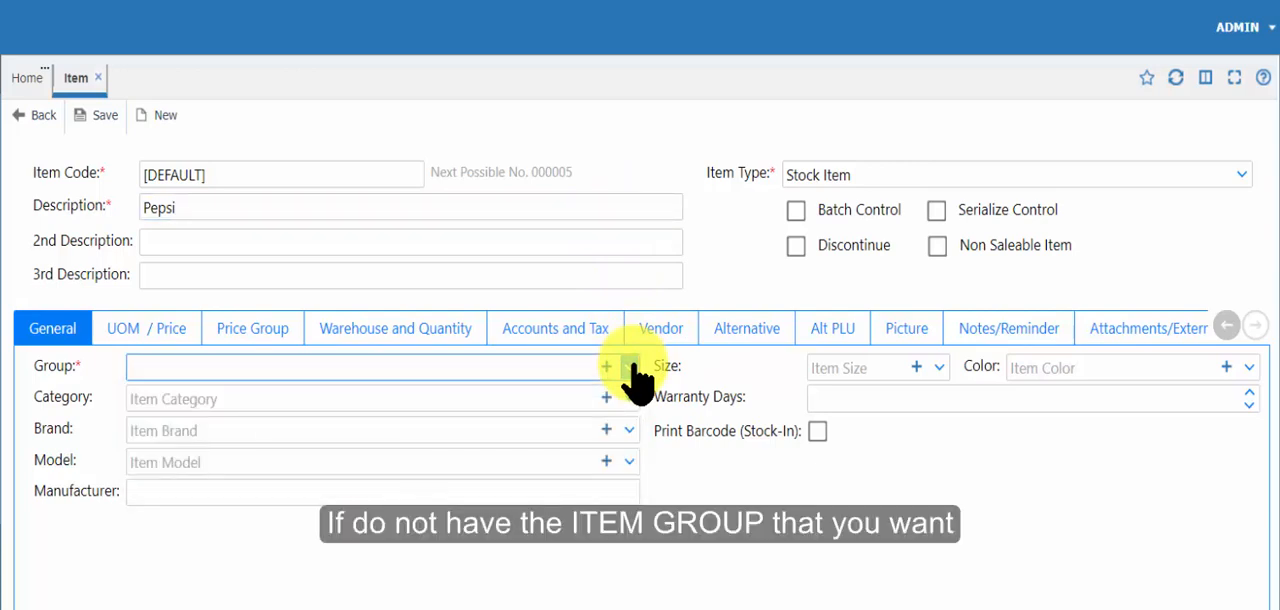
{"action": "mouse_move", "coordinate": [608, 367]}
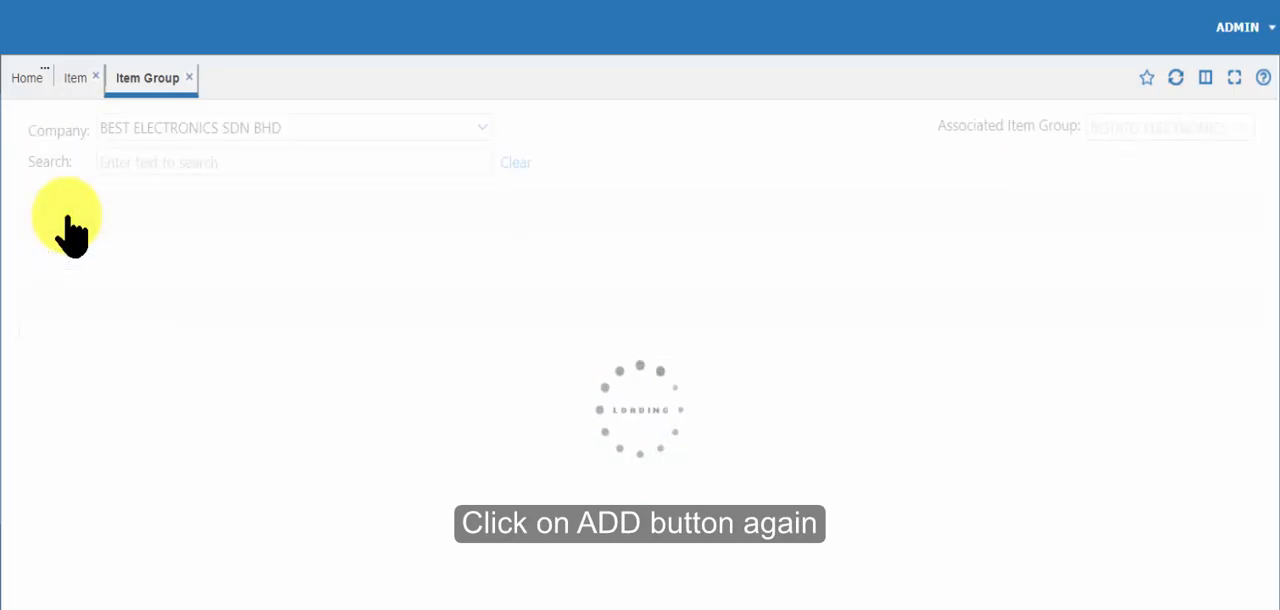
Step: Save a new item group with code 'Beverage' and description 'Bevarage'
{"action": "left_click", "coordinate": [64, 210]}
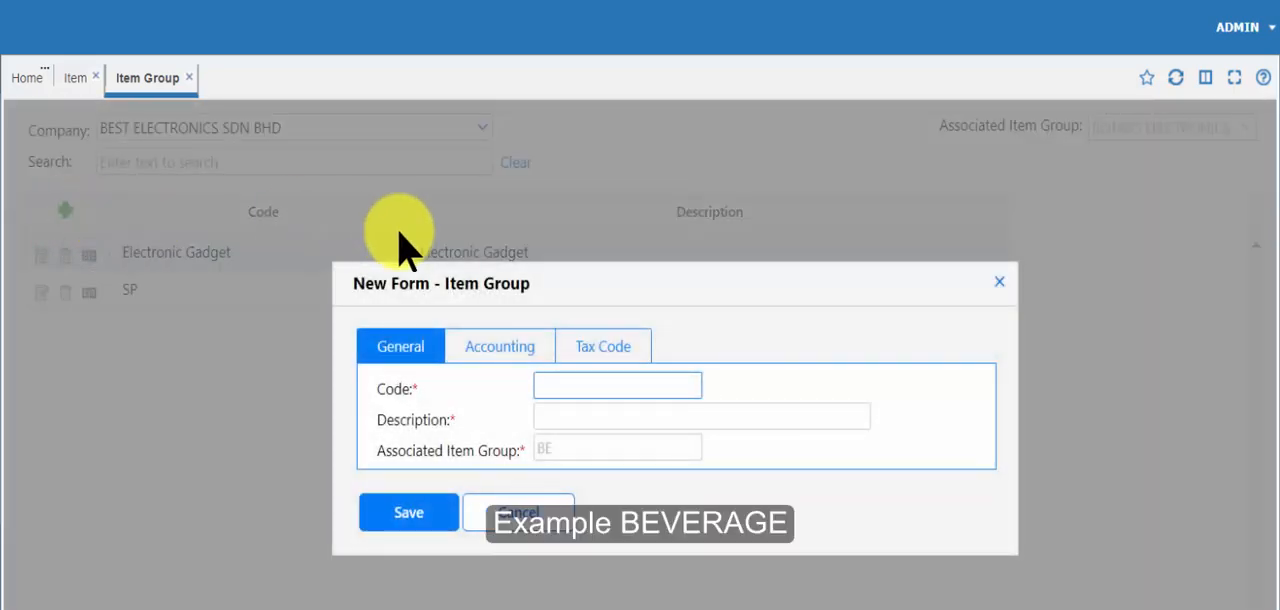
{"action": "type", "text": "Beverag"}
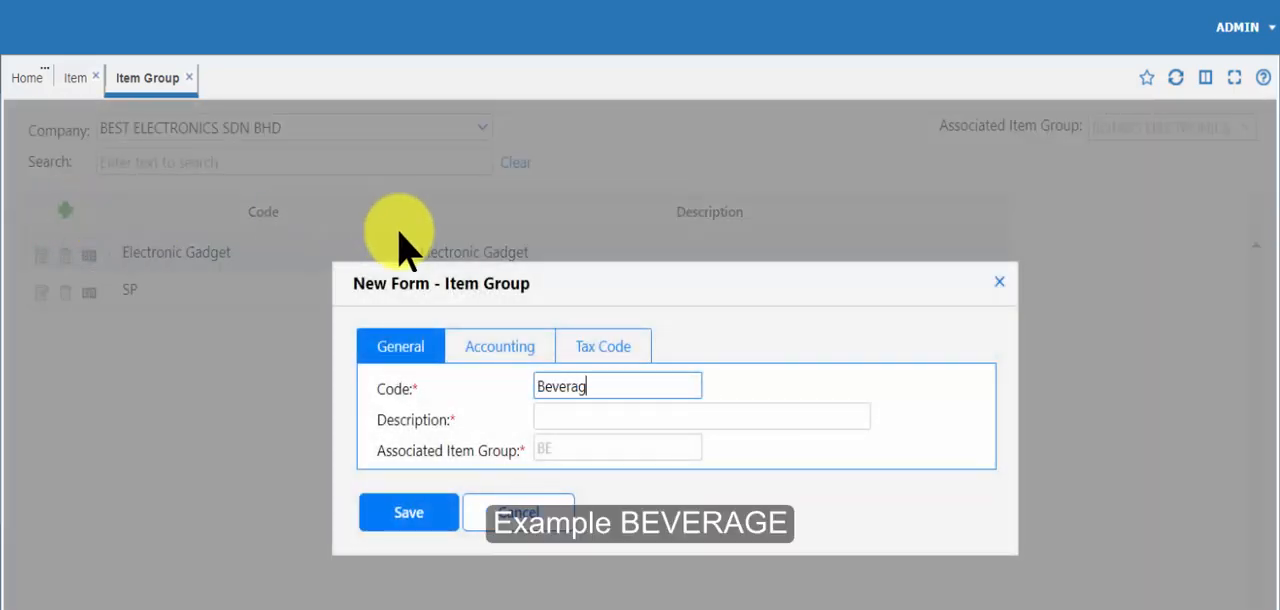
{"action": "type", "text": "Bevarage"}
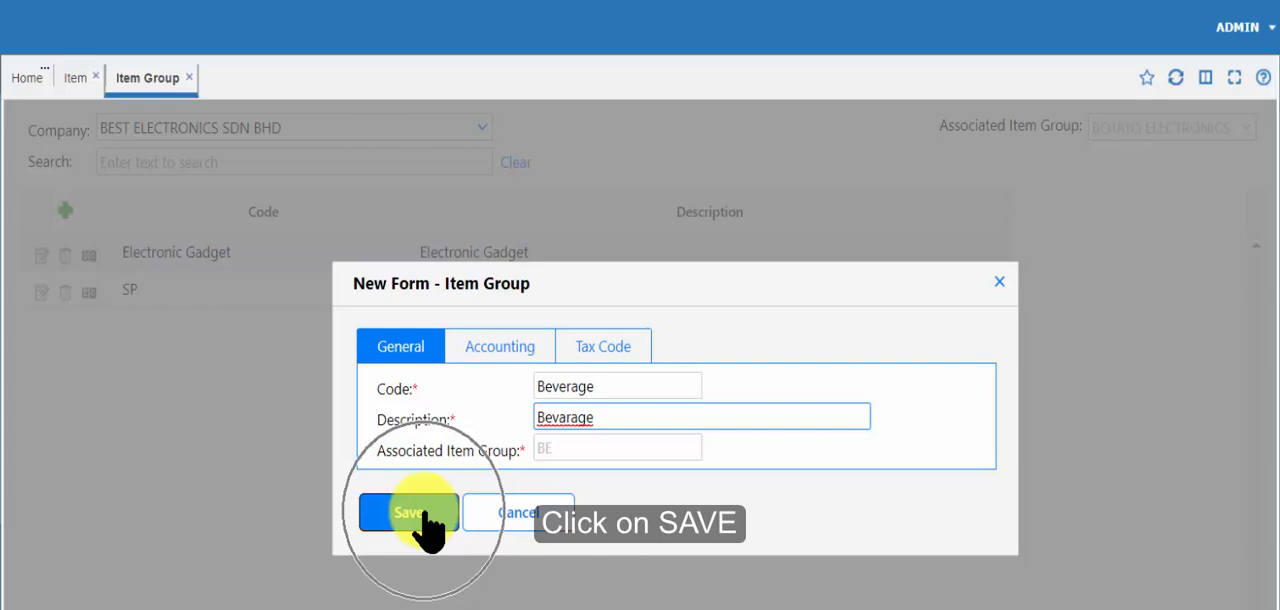
{"action": "left_click", "coordinate": [407, 512]}
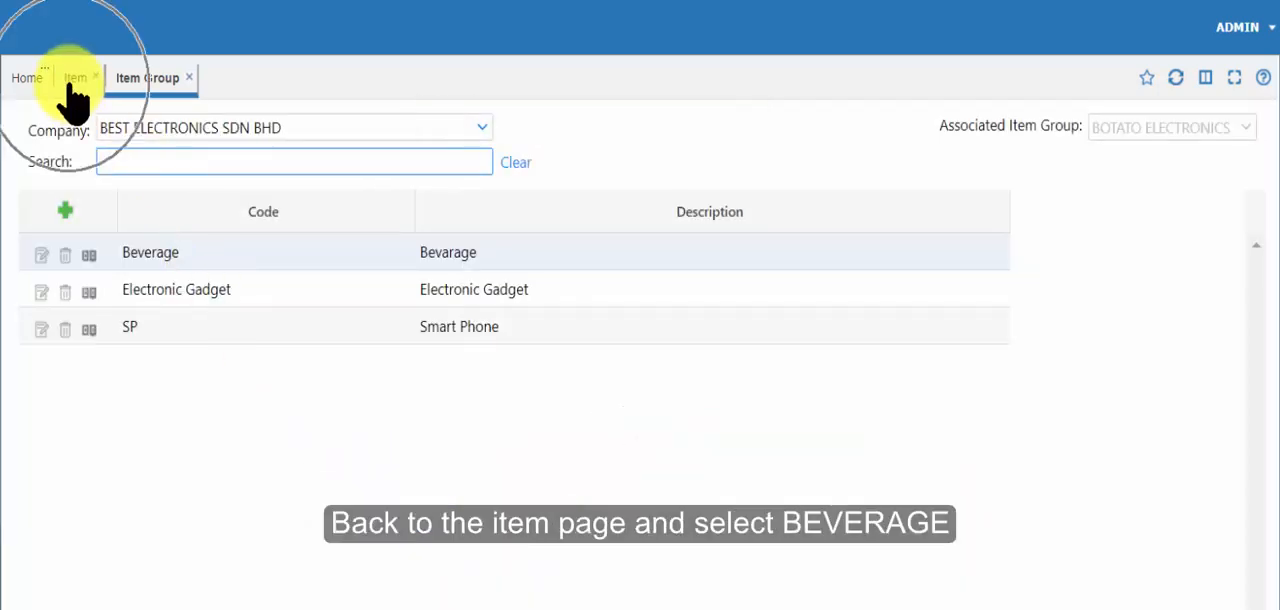
Step: Return to the Pepsi item form and set its group to Beverage
{"action": "left_click", "coordinate": [74, 77]}
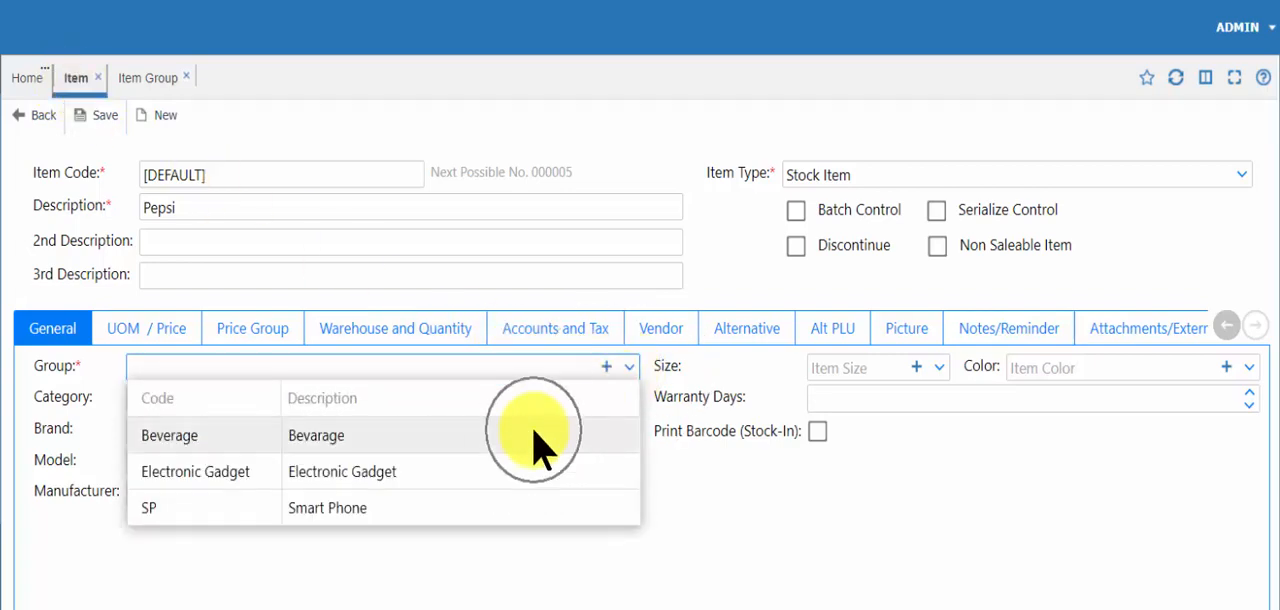
{"action": "left_click", "coordinate": [169, 435]}
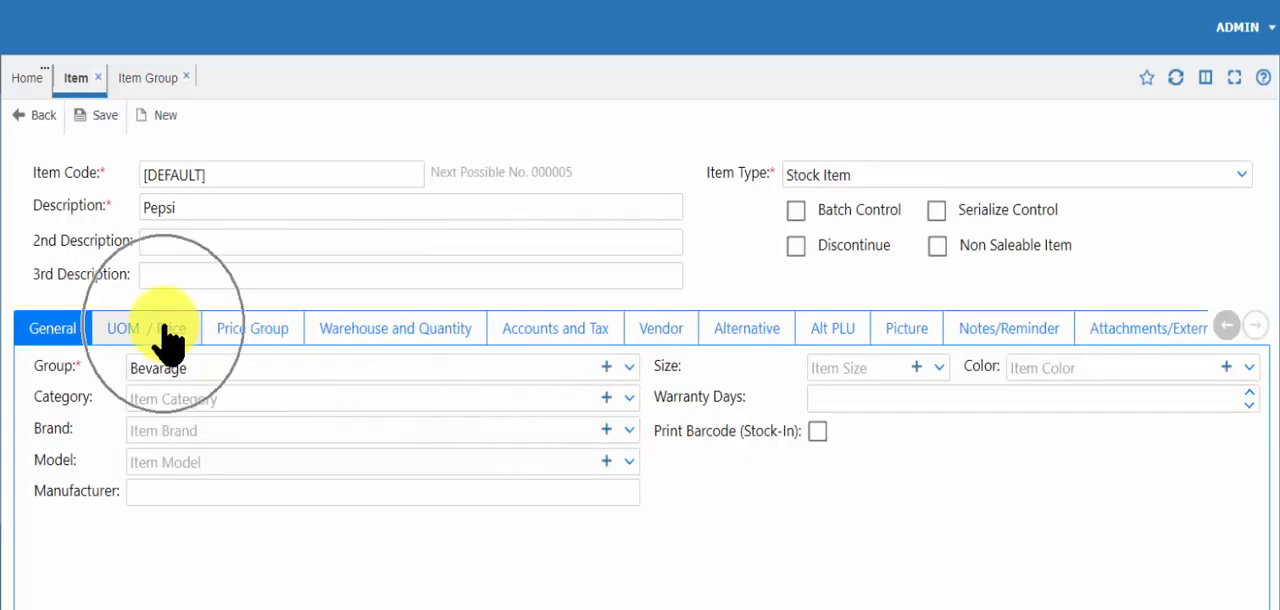
Step: Set walk-in, member, VIP and other prices for Pepsi's UNIT row to 1.00
{"action": "left_click", "coordinate": [146, 328]}
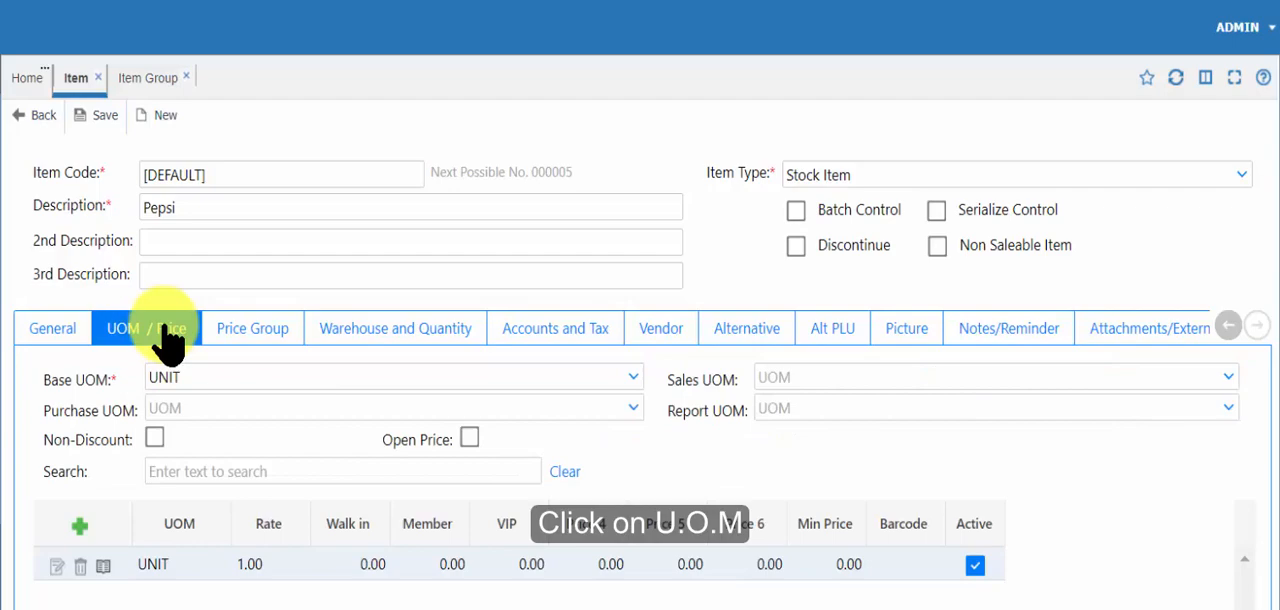
{"action": "left_click", "coordinate": [16, 21]}
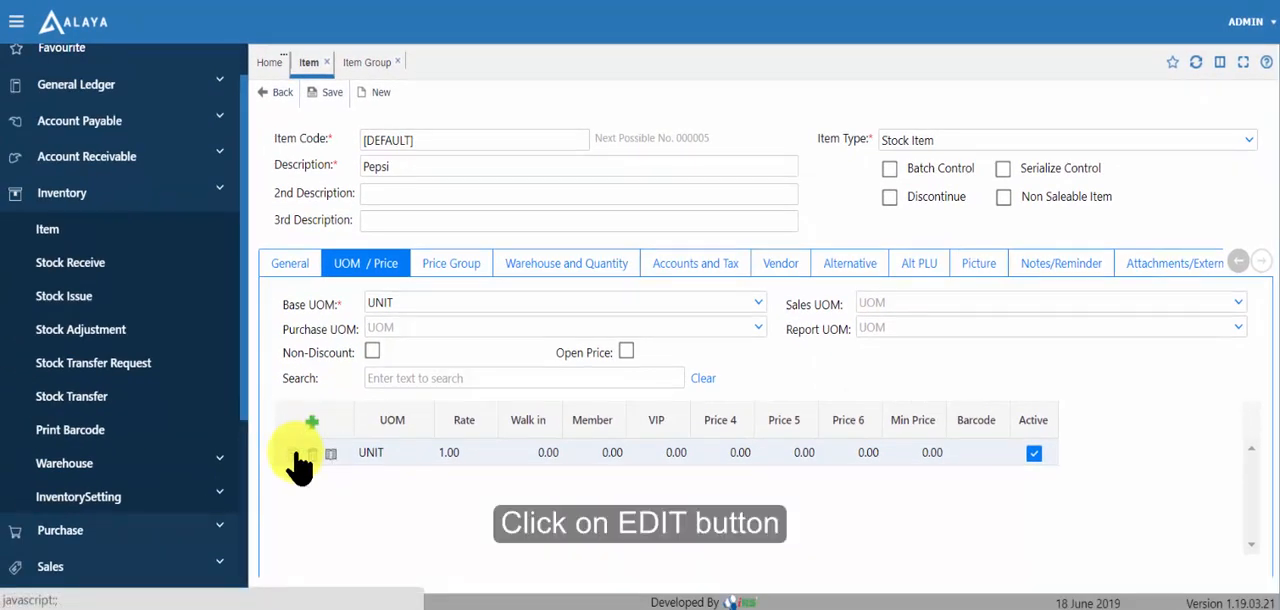
{"action": "left_click", "coordinate": [312, 452]}
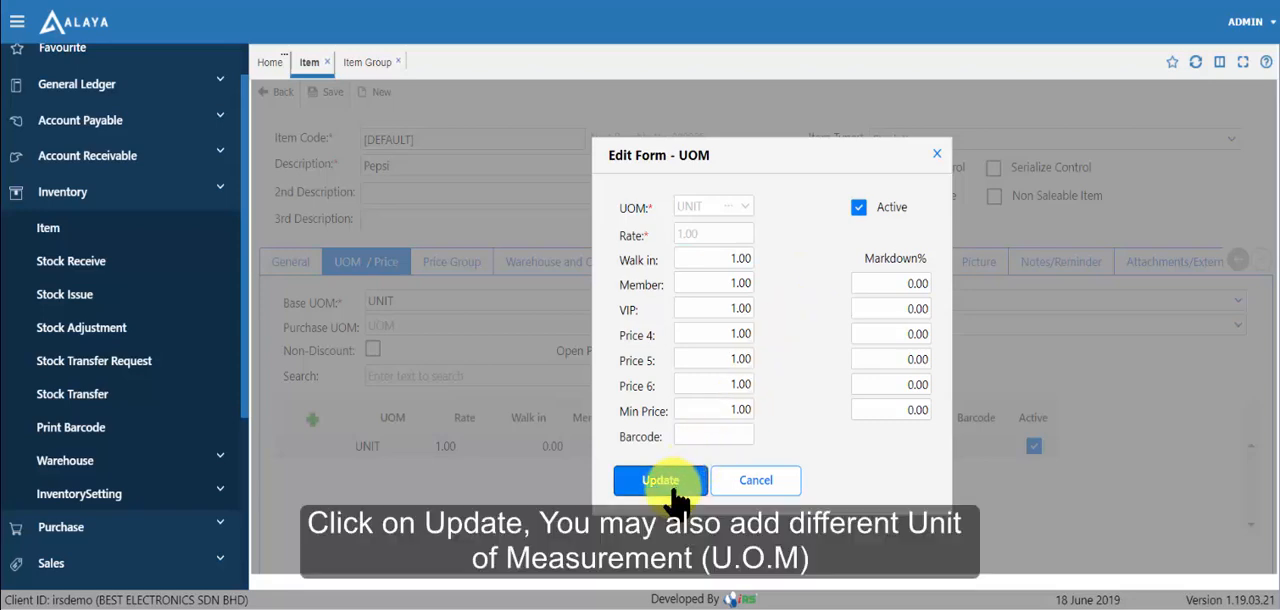
{"action": "left_click", "coordinate": [660, 480]}
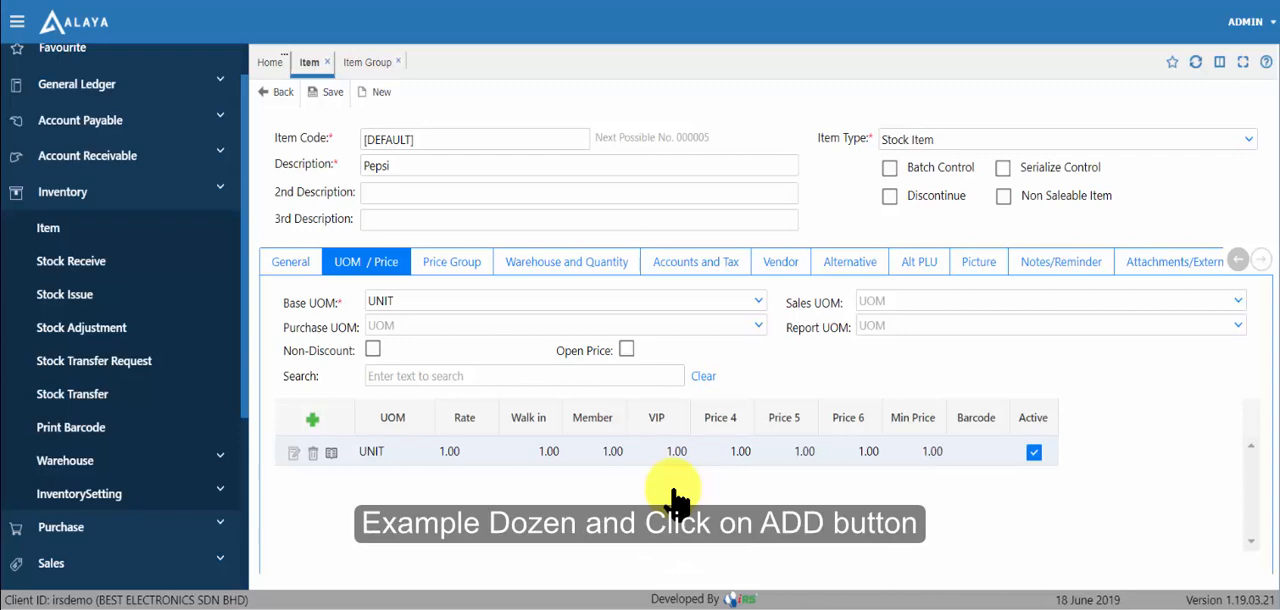
{"action": "mouse_move", "coordinate": [675, 500]}
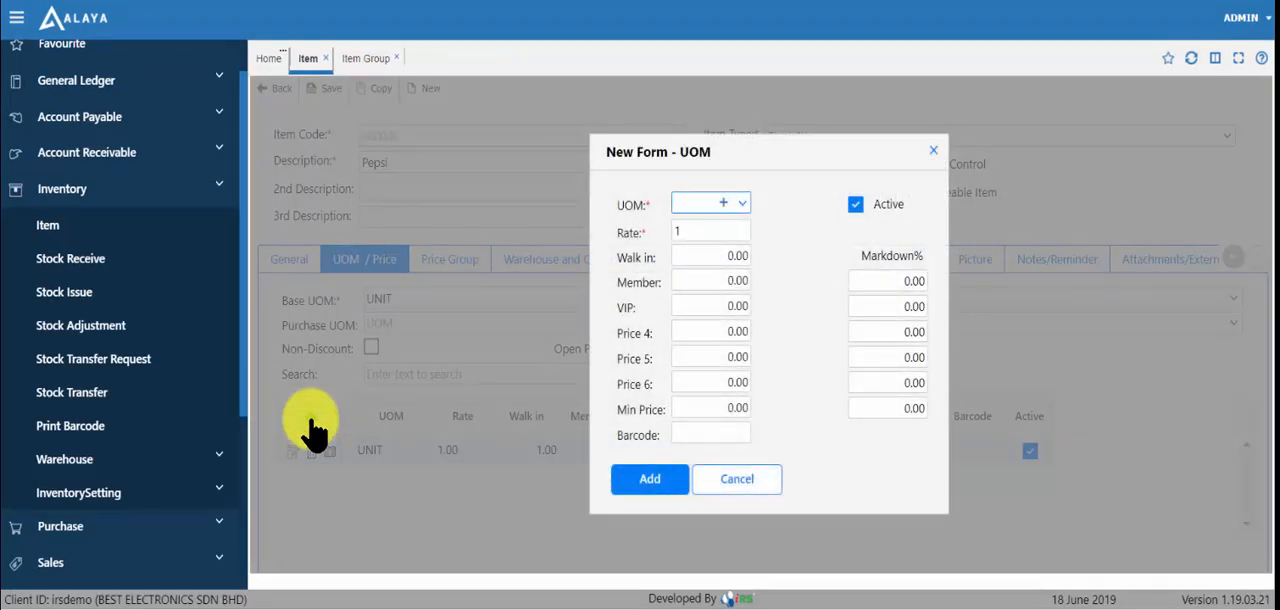
Step: Add another unit of measure to Pepsi and check the existing units
{"action": "left_click", "coordinate": [742, 203]}
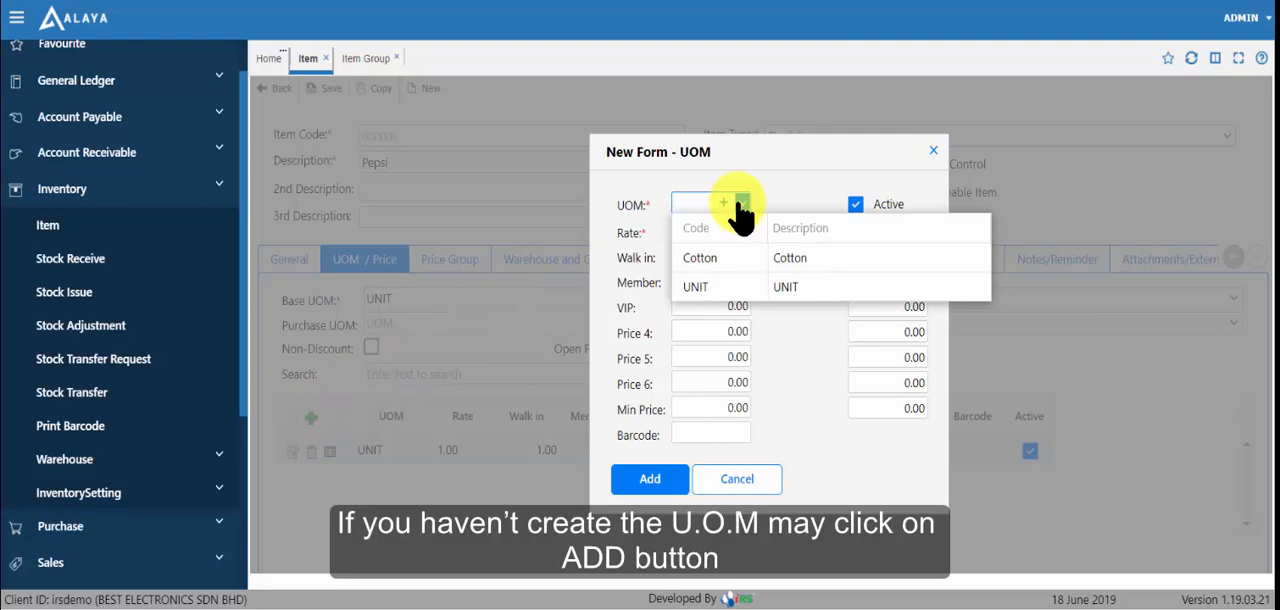
{"action": "left_click", "coordinate": [723, 204]}
{"action": "type", "text": "D"}
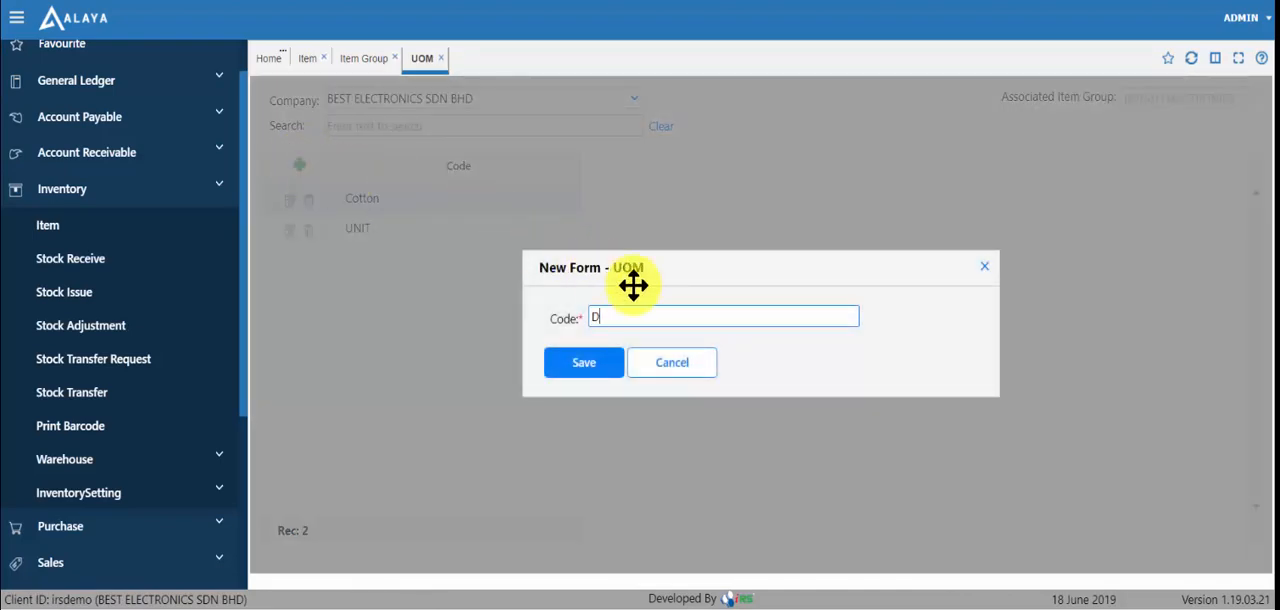
Step: Save a new unit of measure with code 'Dozen'
{"action": "type", "text": "ozen"}
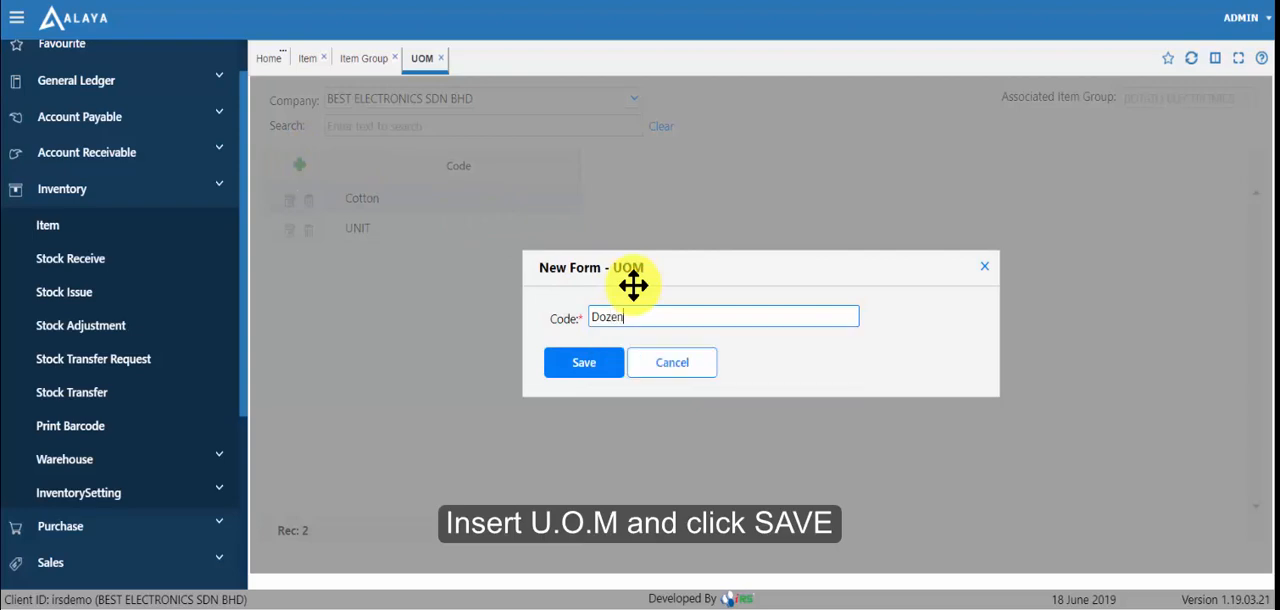
{"action": "left_click", "coordinate": [583, 362]}
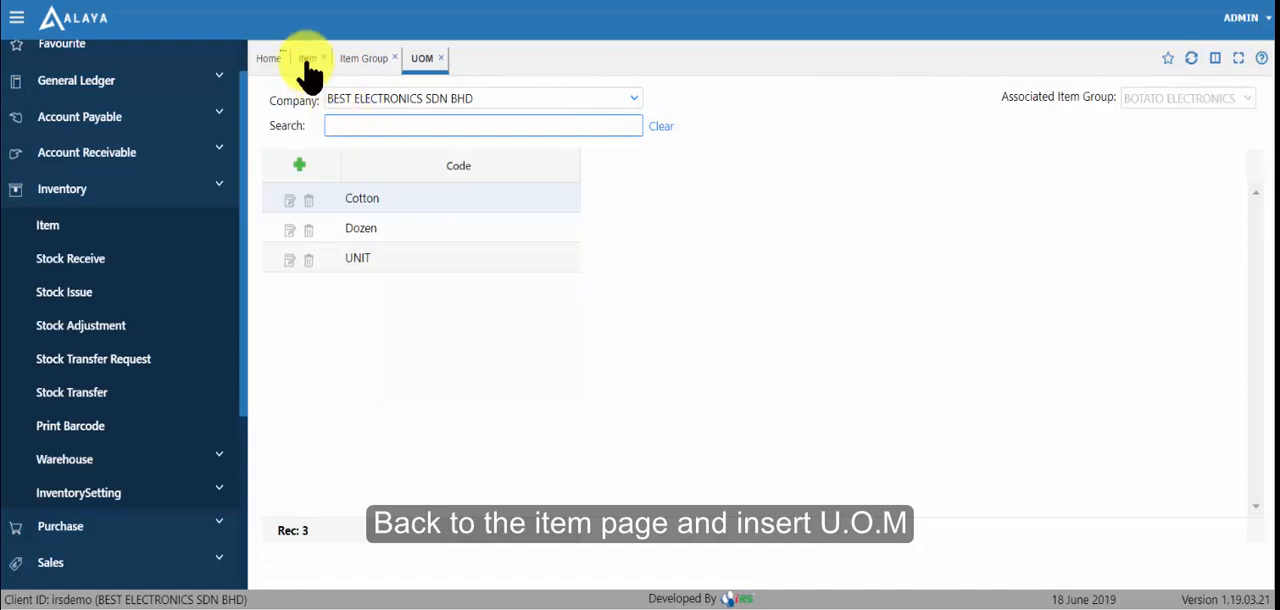
Step: On Pepsi's new UOM form, choose Dozen with rate 12 and 10.00 prices
{"action": "left_click", "coordinate": [308, 58]}
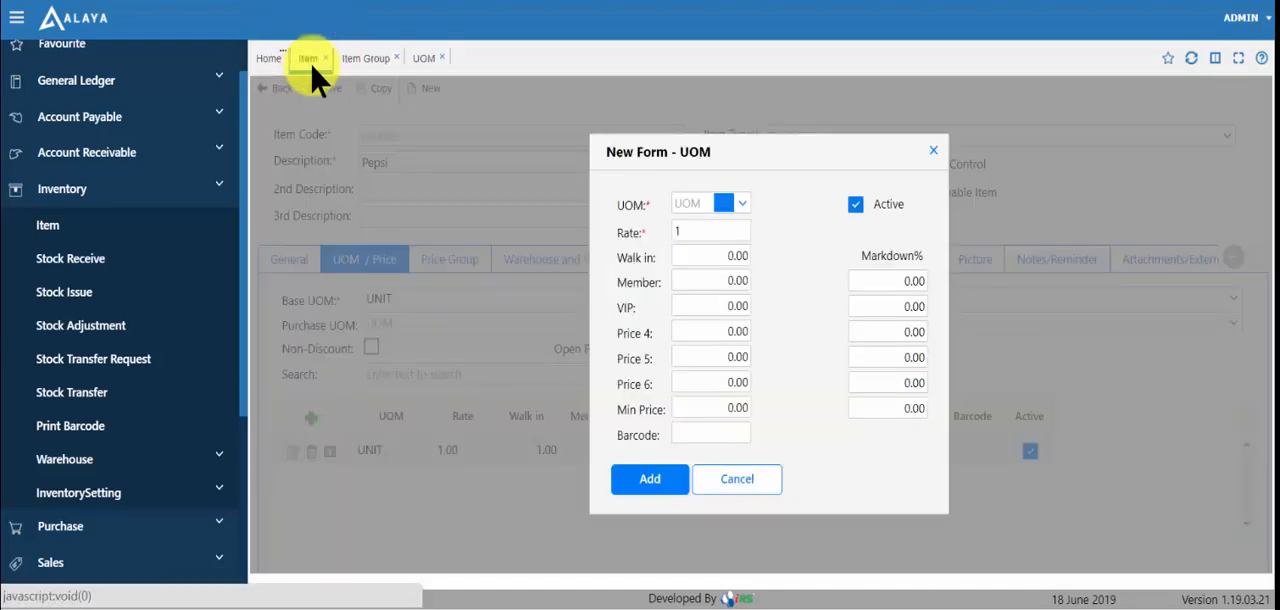
{"action": "left_click", "coordinate": [742, 203]}
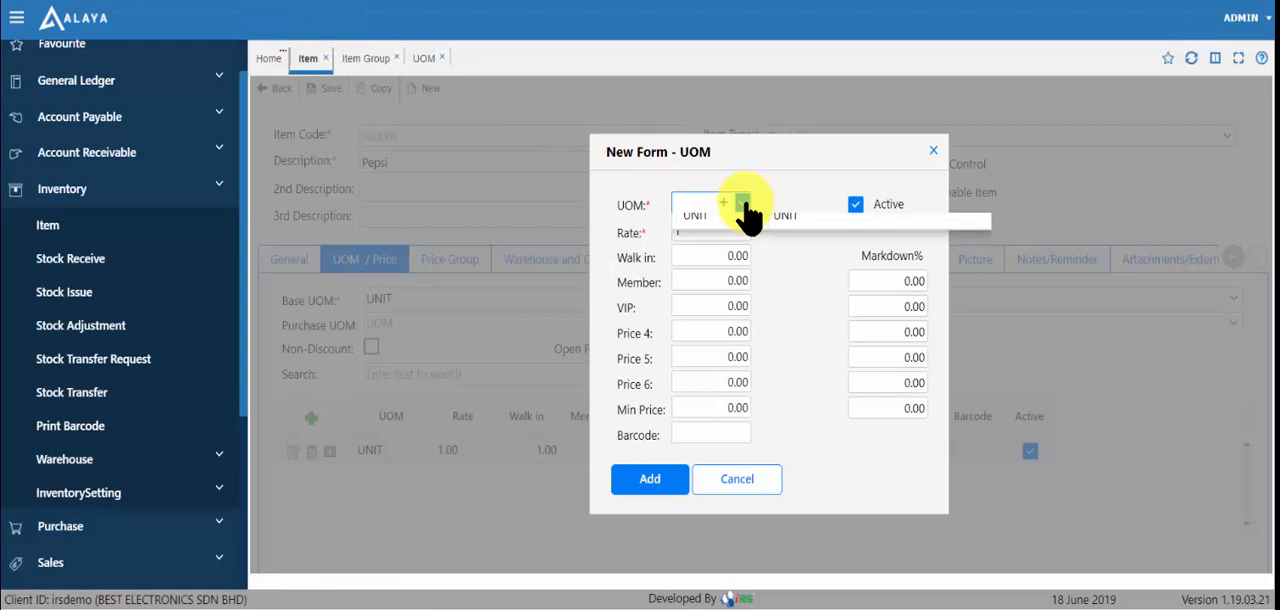
{"action": "left_click", "coordinate": [742, 204]}
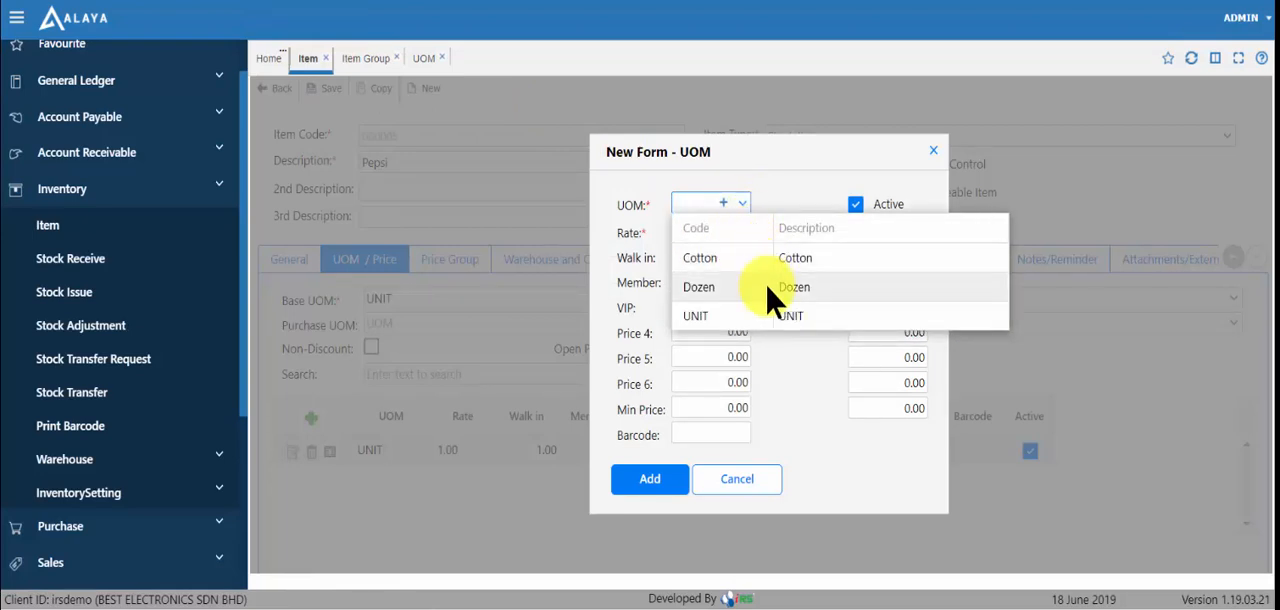
{"action": "left_click", "coordinate": [698, 287]}
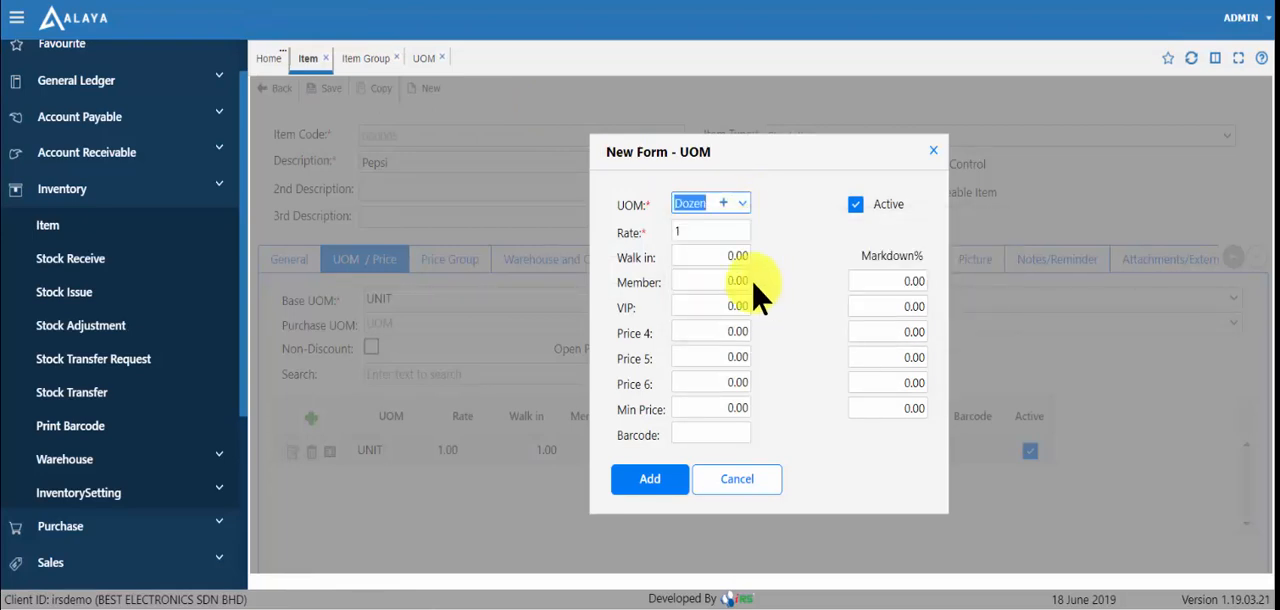
{"action": "type", "text": "12"}
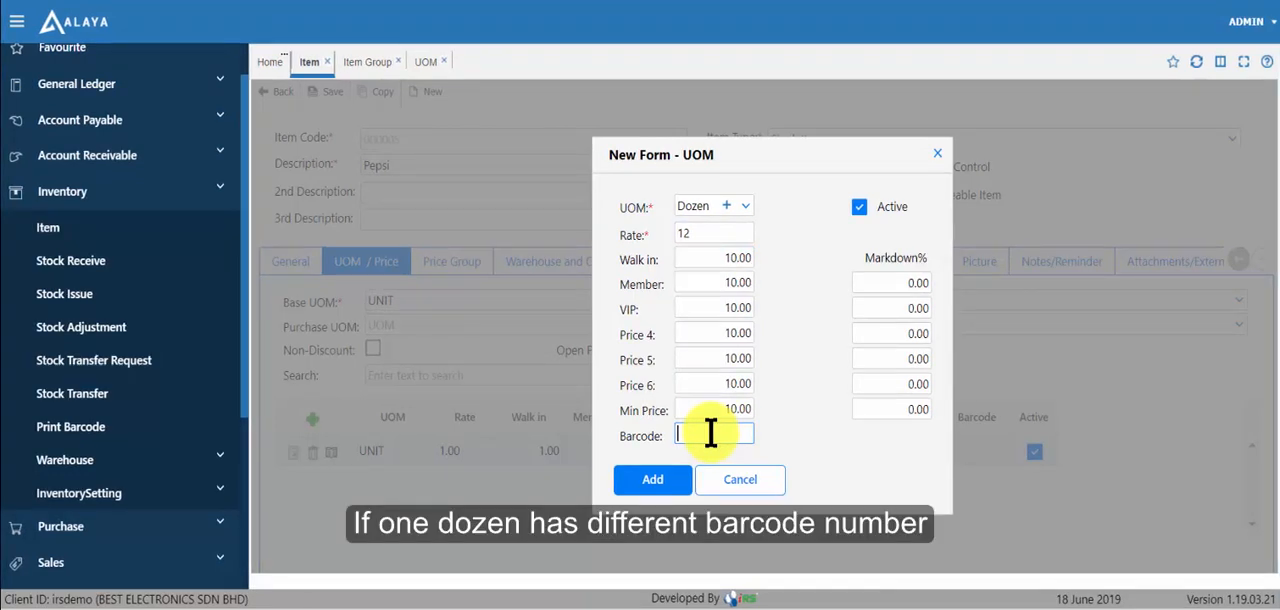
{"action": "left_click", "coordinate": [713, 434]}
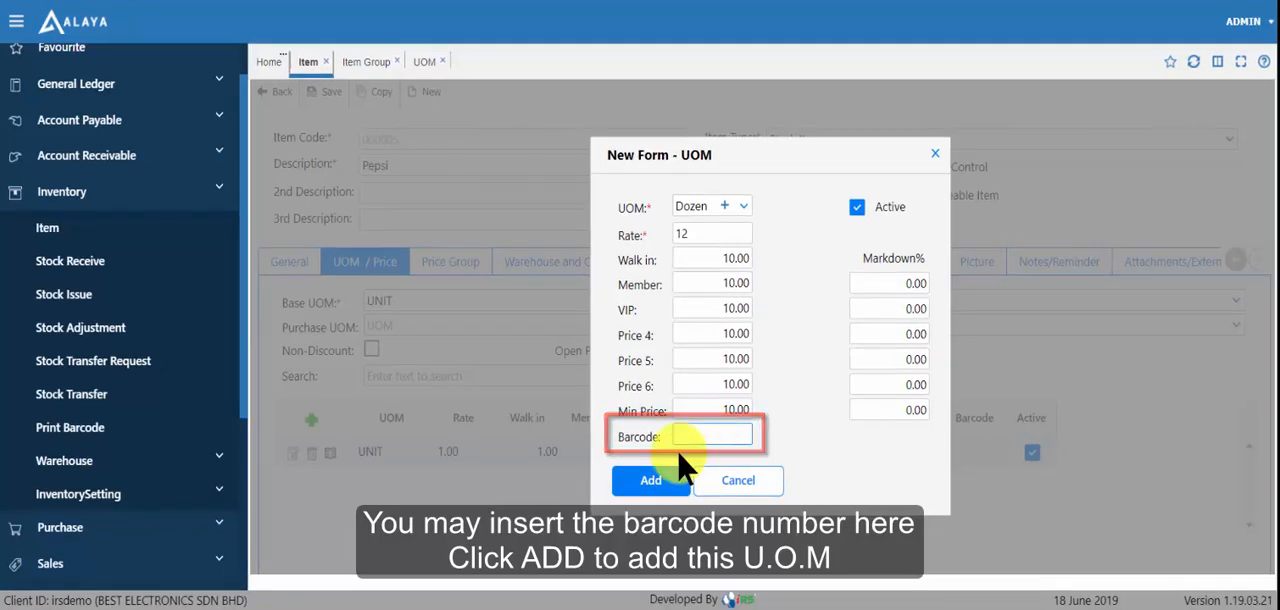
Step: Add the Dozen unit to Pepsi, leaving Purchase UOM unchanged
{"action": "left_click", "coordinate": [650, 480]}
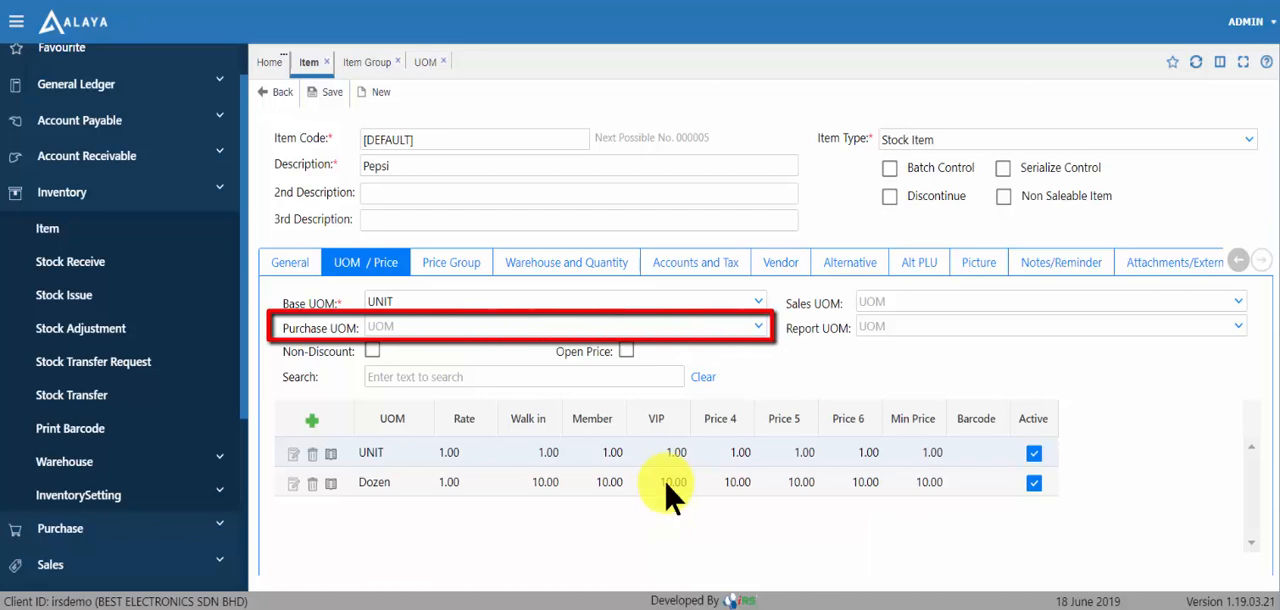
{"action": "left_click", "coordinate": [757, 327]}
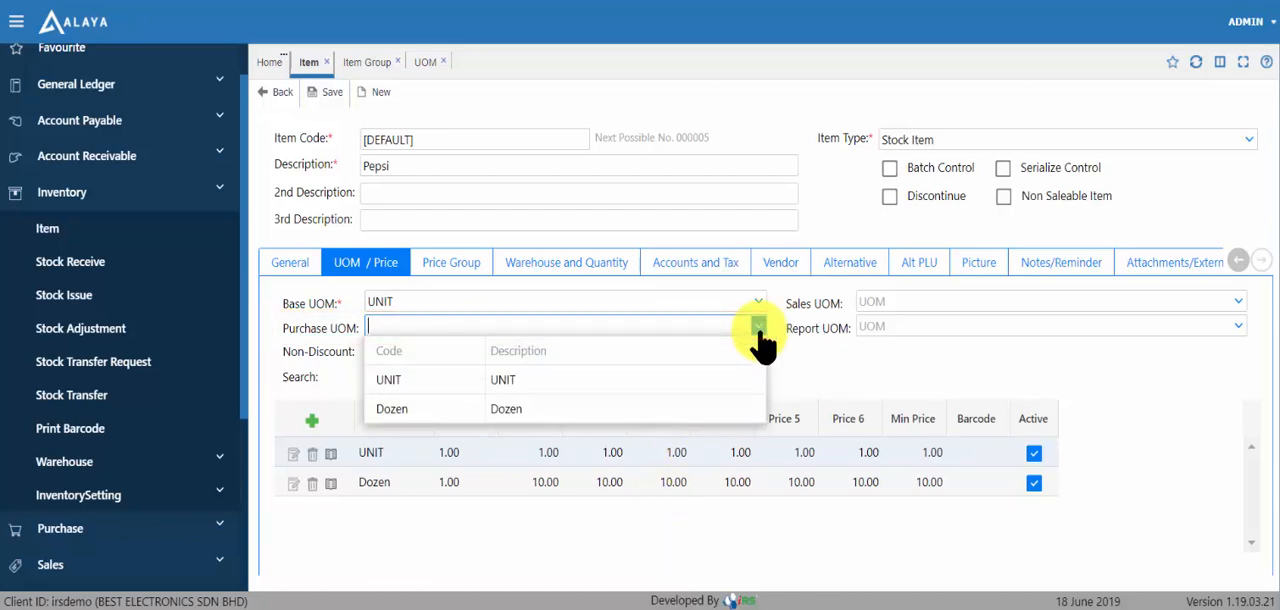
{"action": "left_click", "coordinate": [757, 326]}
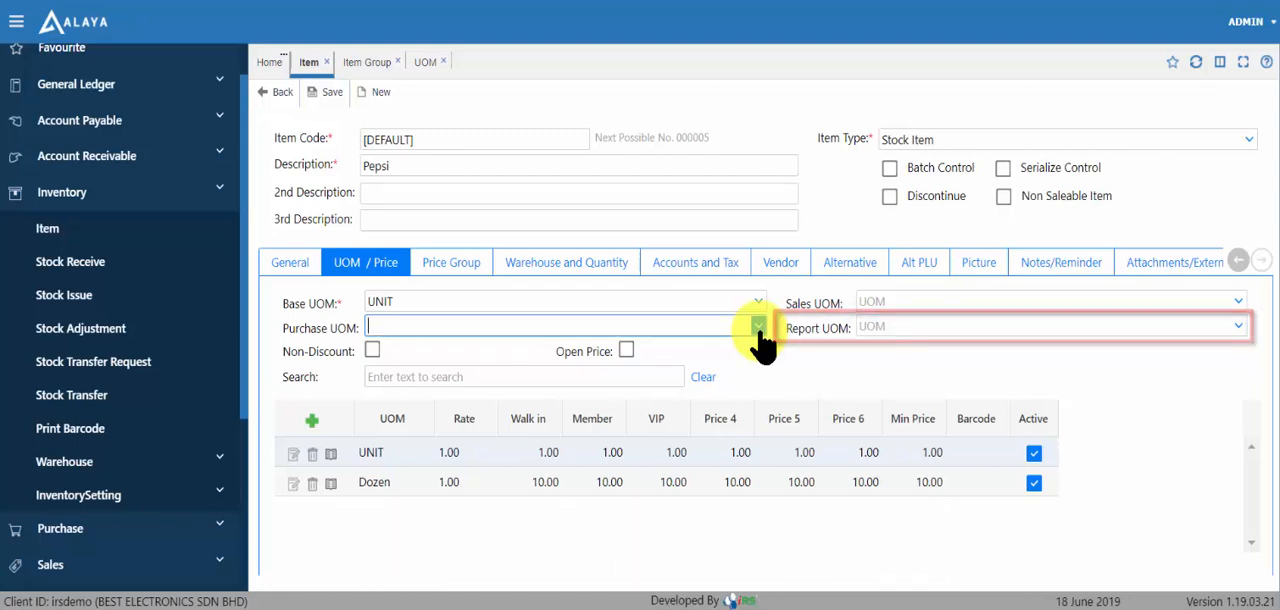
{"action": "mouse_move", "coordinate": [325, 91]}
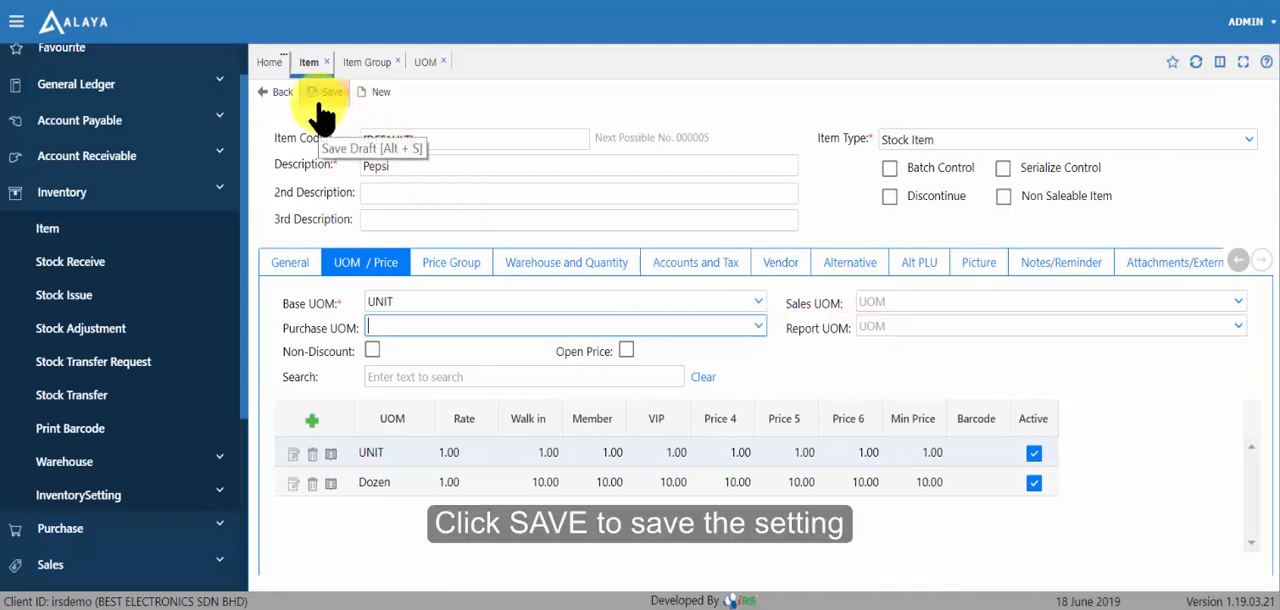
Step: Save Pepsi so it appears as item 000005 in the Bevarage group
{"action": "left_click", "coordinate": [324, 91]}
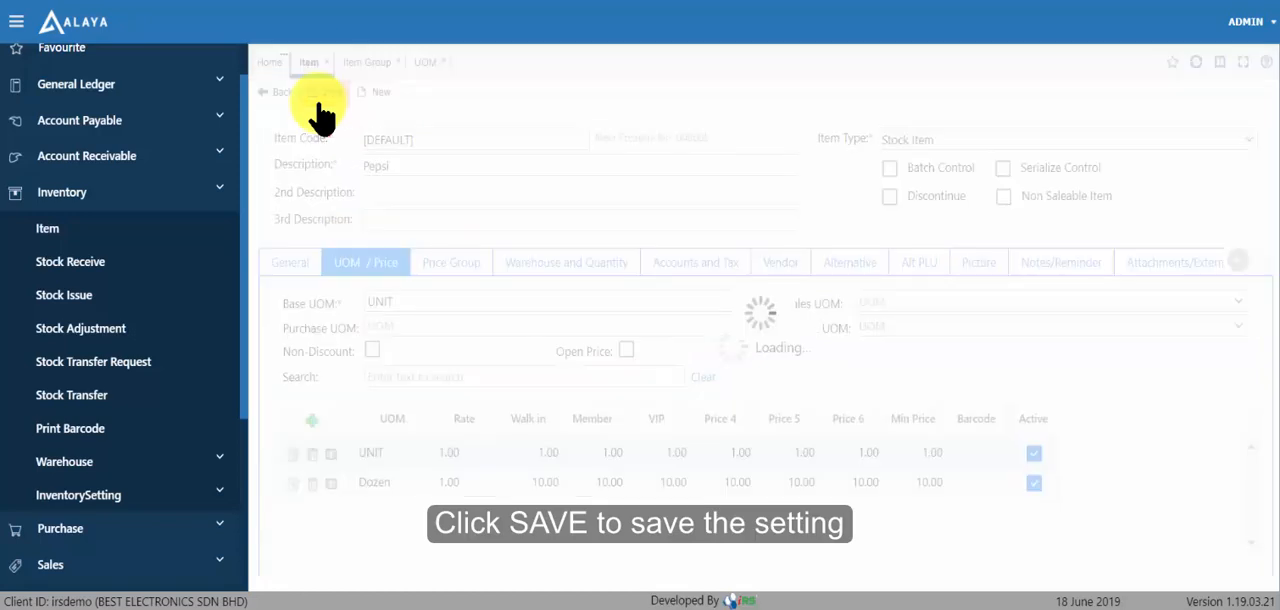
{"action": "left_click", "coordinate": [280, 92]}
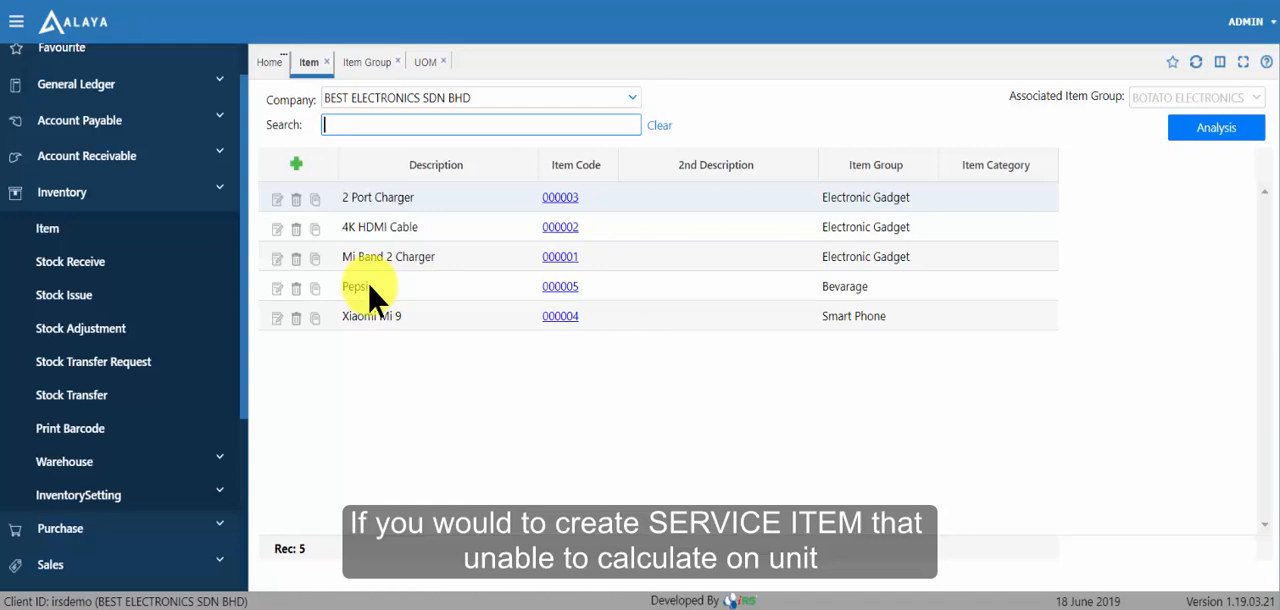
{"action": "mouse_move", "coordinate": [332, 232]}
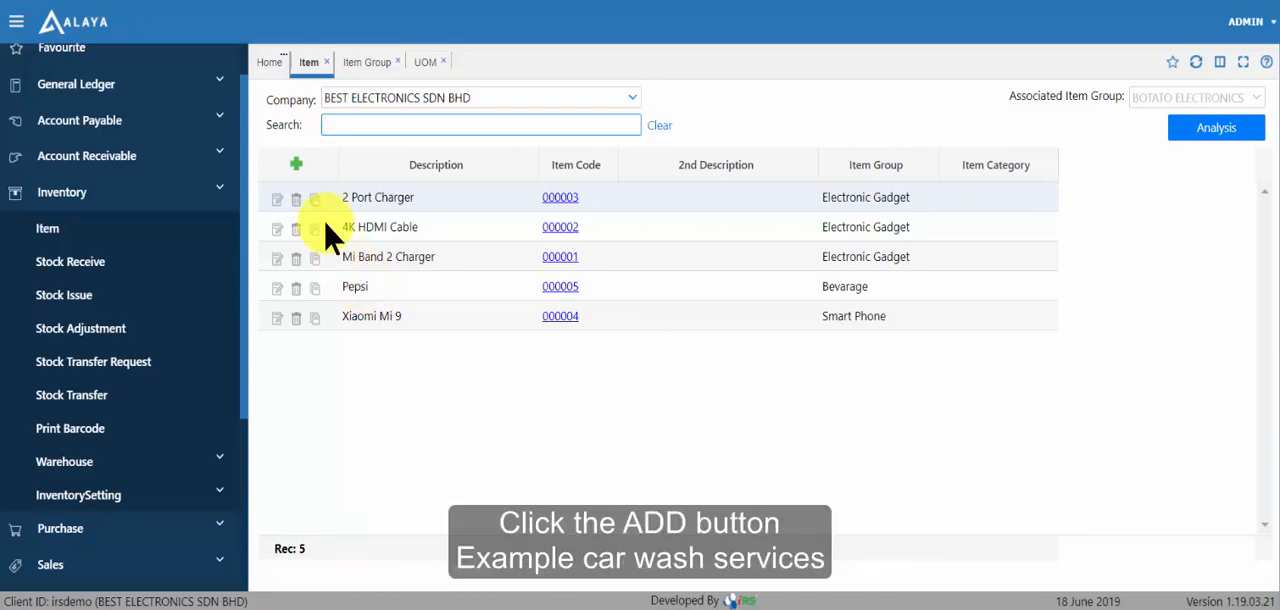
Step: Add a new item described as 'Car Wash Services'
{"action": "left_click", "coordinate": [296, 163]}
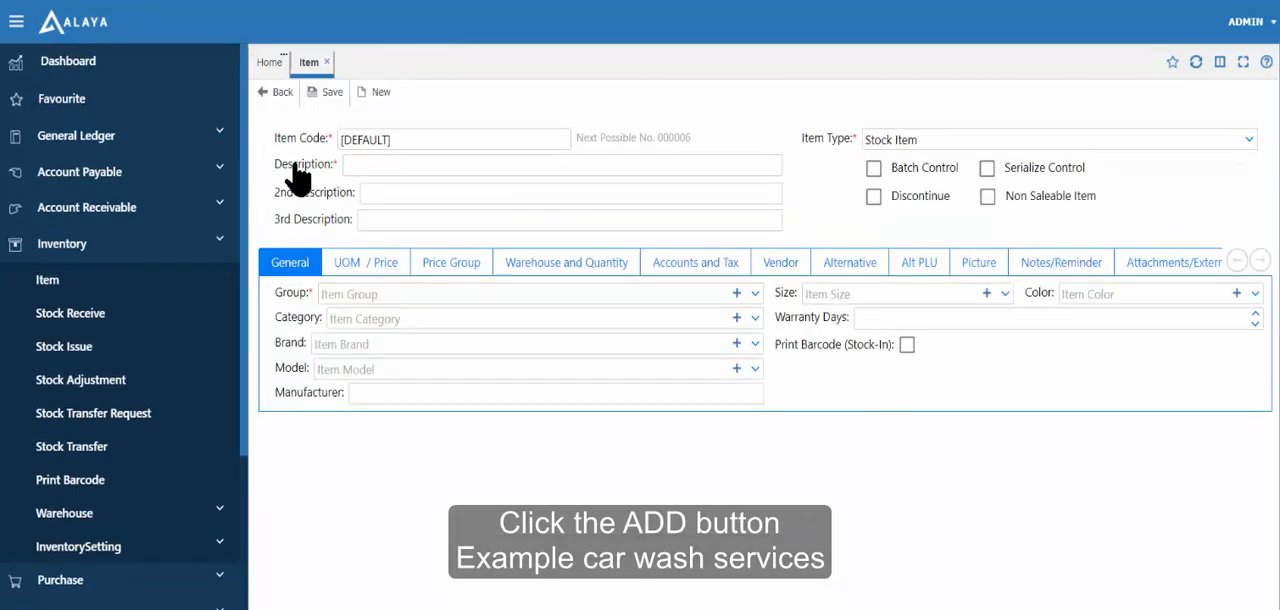
{"action": "left_click", "coordinate": [578, 164]}
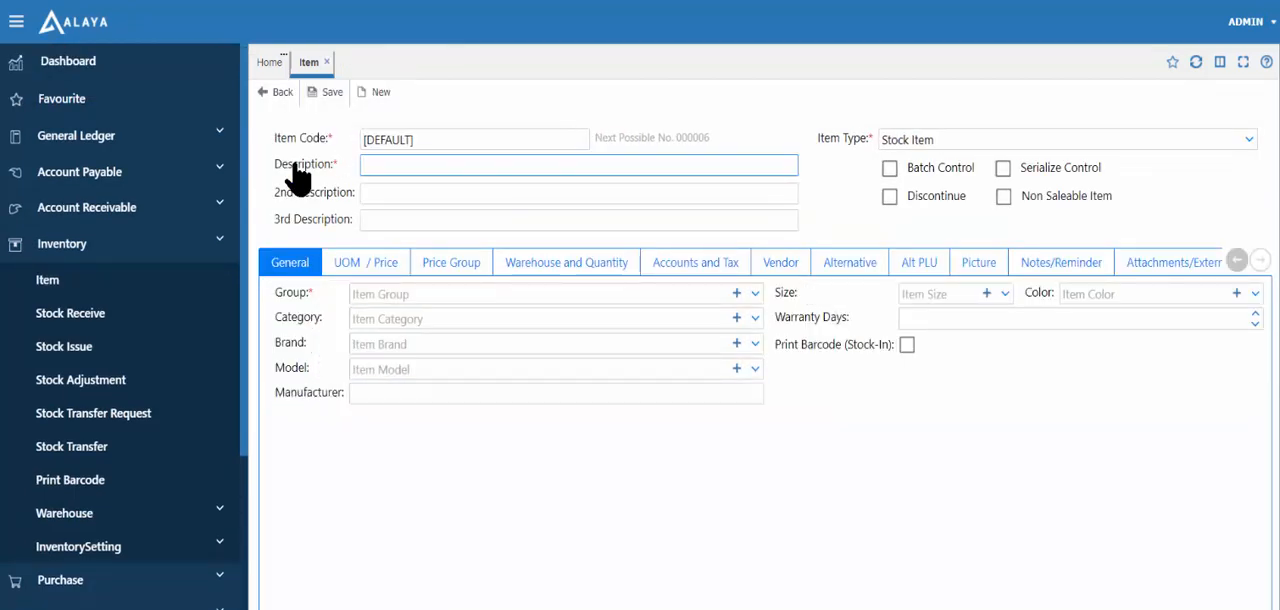
{"action": "type", "text": "Car"}
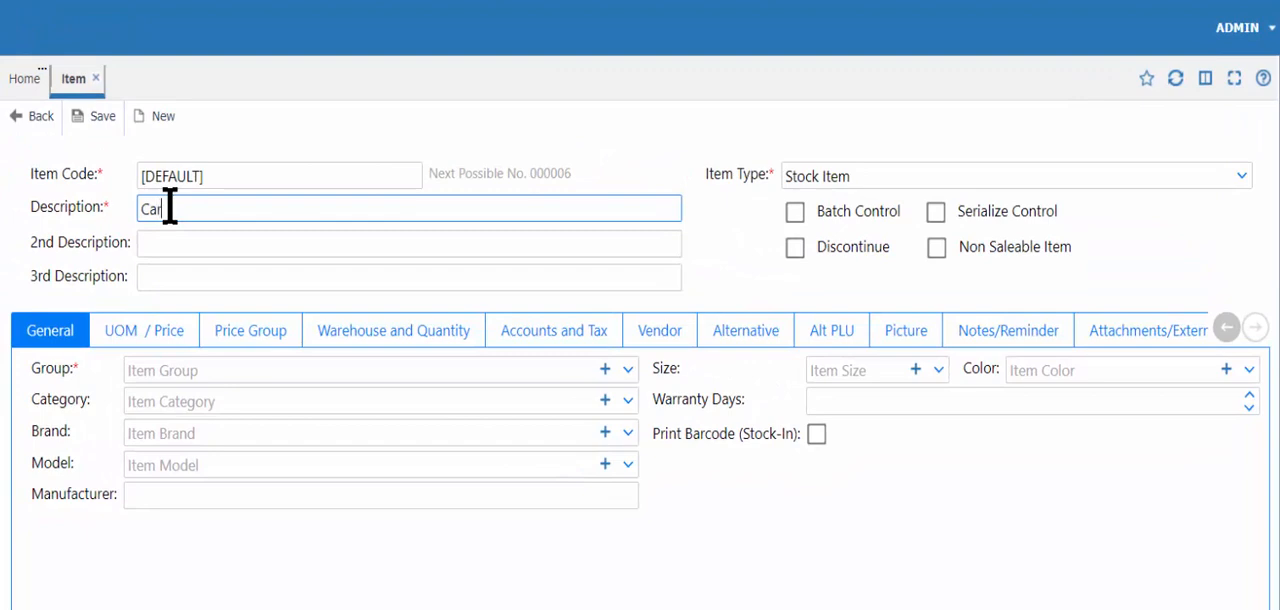
{"action": "type", "text": "Wash Serv"}
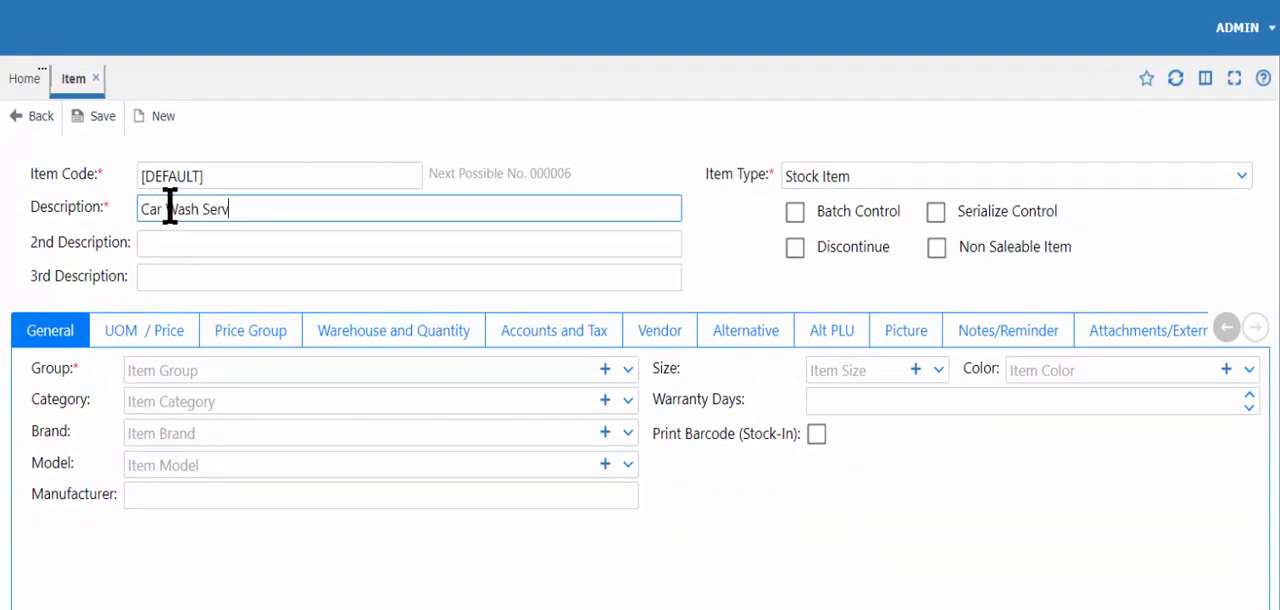
{"action": "type", "text": "ices"}
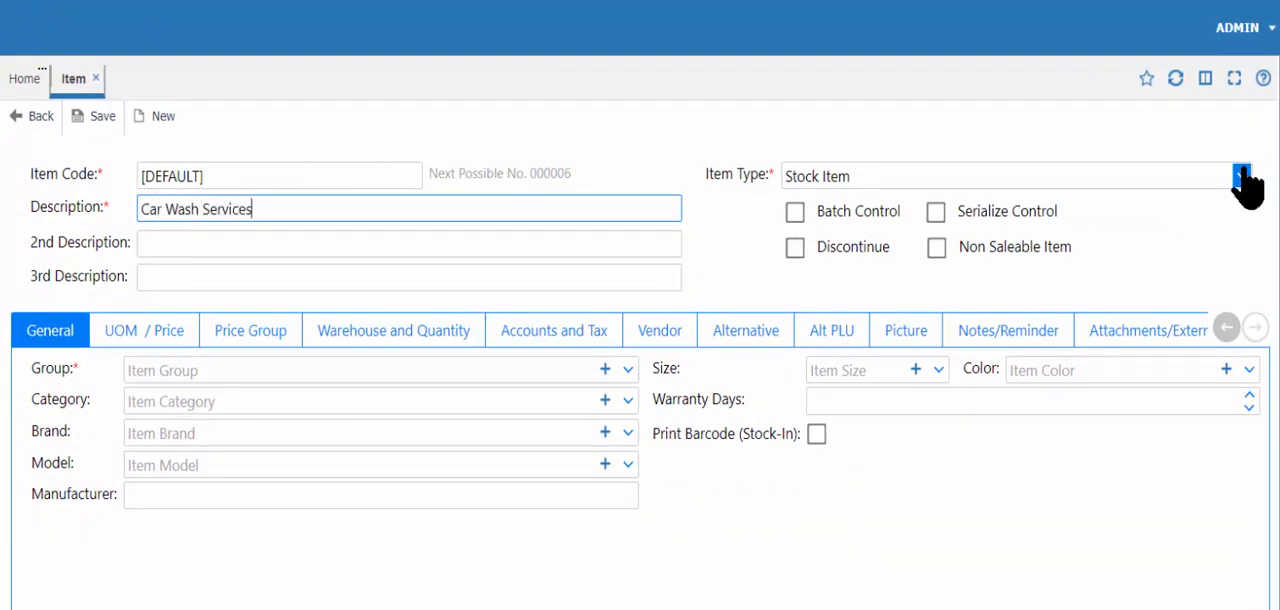
Step: Make the item a Service Item in the Service group and show its unit prices
{"action": "left_click", "coordinate": [1243, 175]}
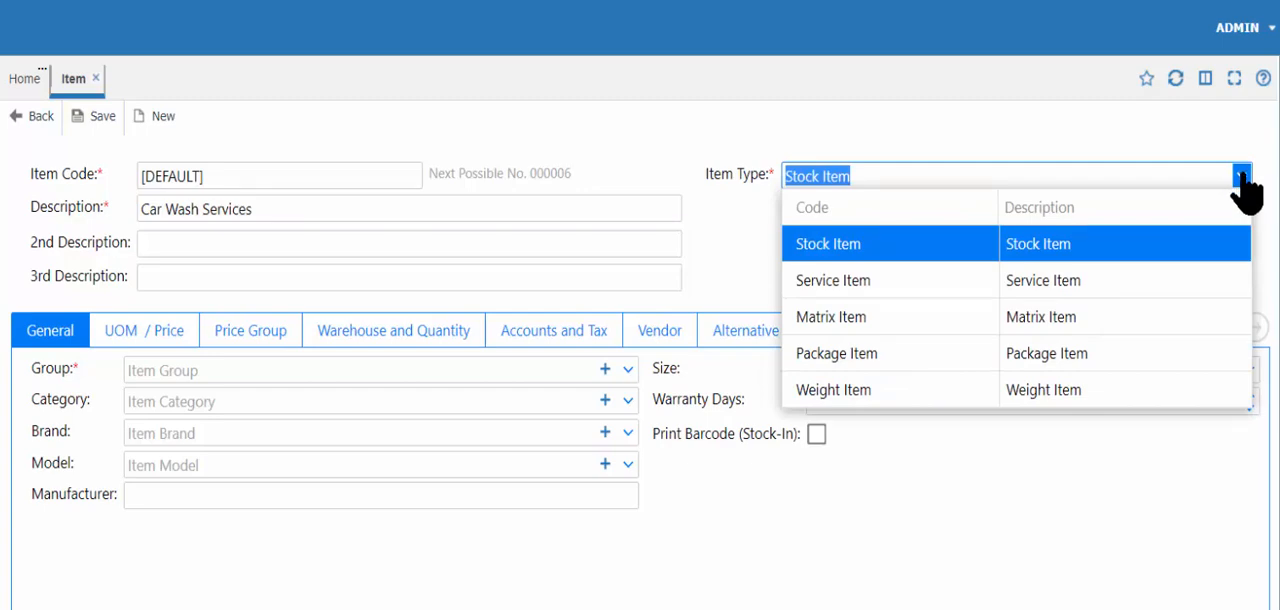
{"action": "left_click", "coordinate": [833, 280]}
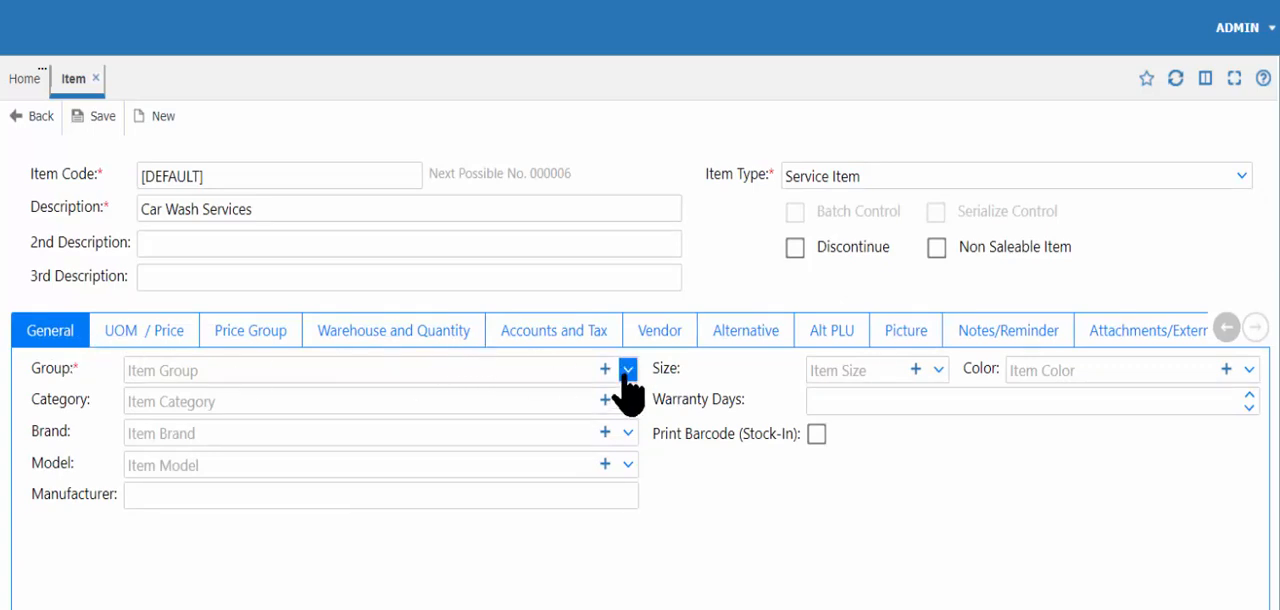
{"action": "left_click", "coordinate": [628, 369]}
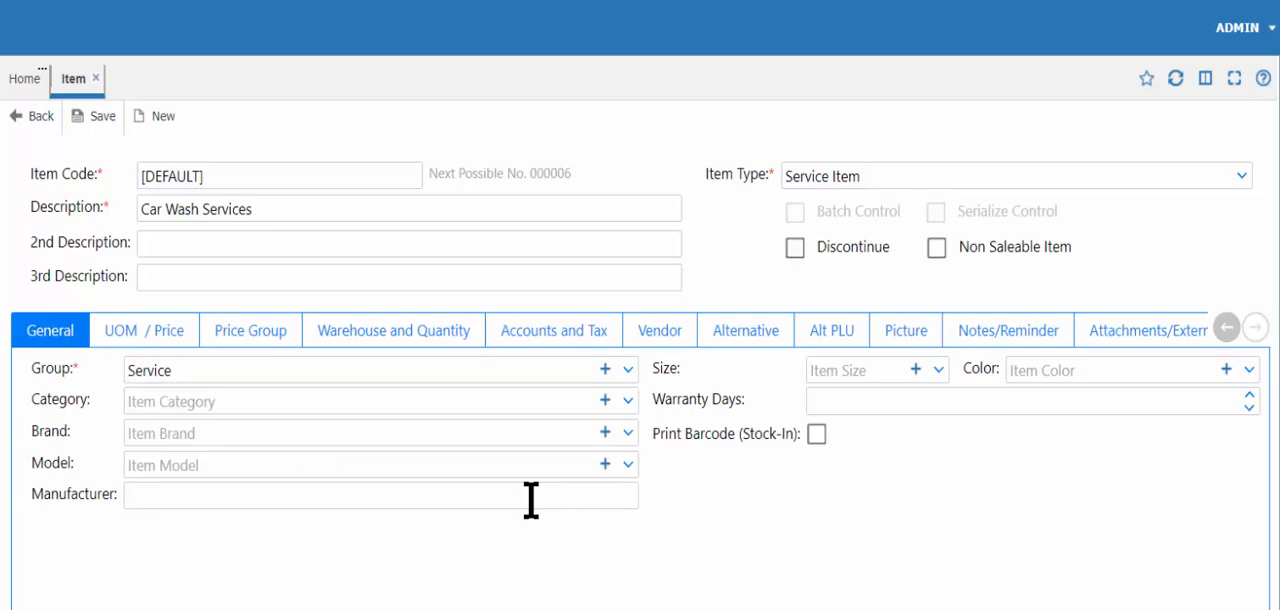
{"action": "left_click", "coordinate": [144, 330]}
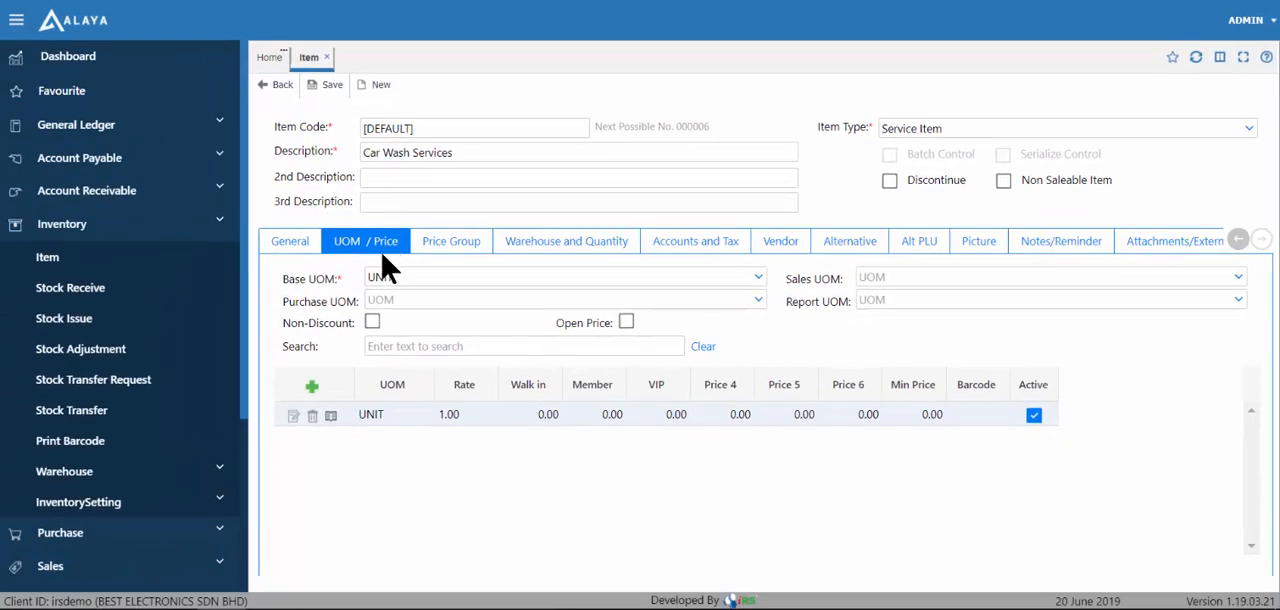
Step: Give the UNIT row a 15.00 walk-in price across all levels and save the item
{"action": "left_click", "coordinate": [293, 415]}
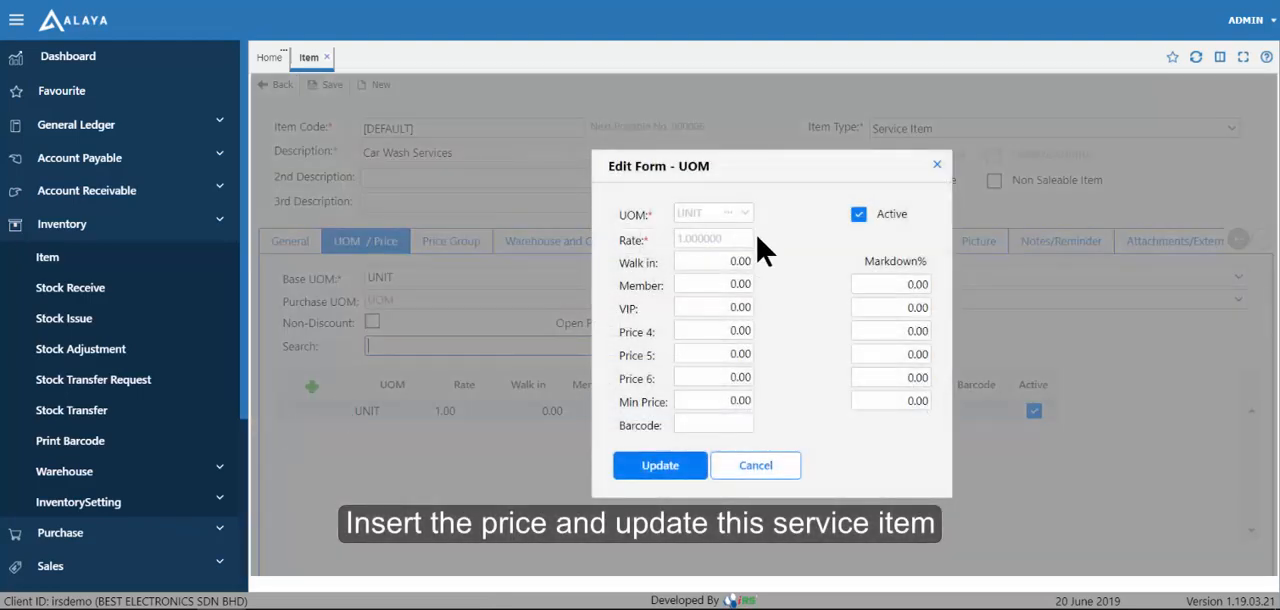
{"action": "left_click", "coordinate": [713, 261]}
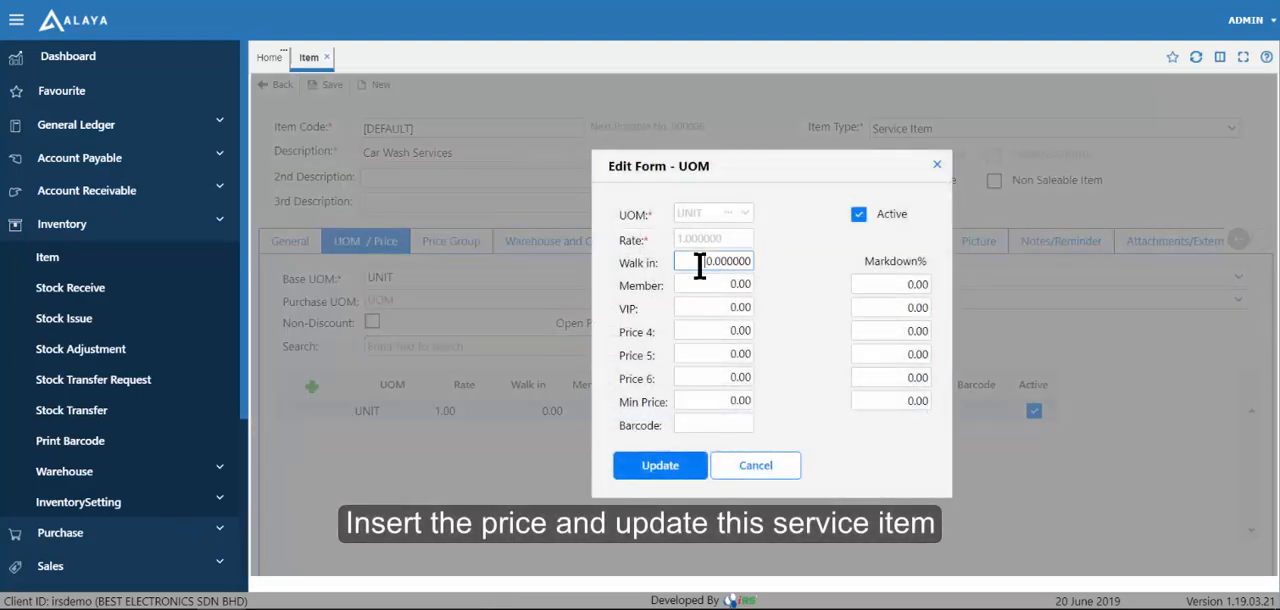
{"action": "type", "text": "5"}
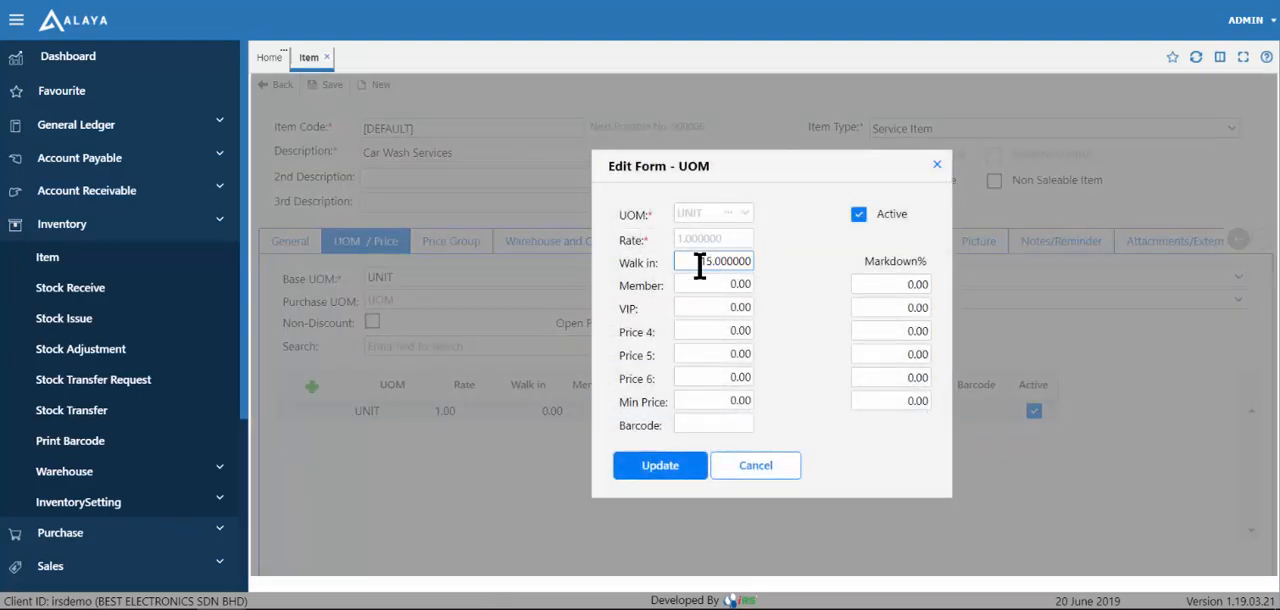
{"action": "type", "text": "15"}
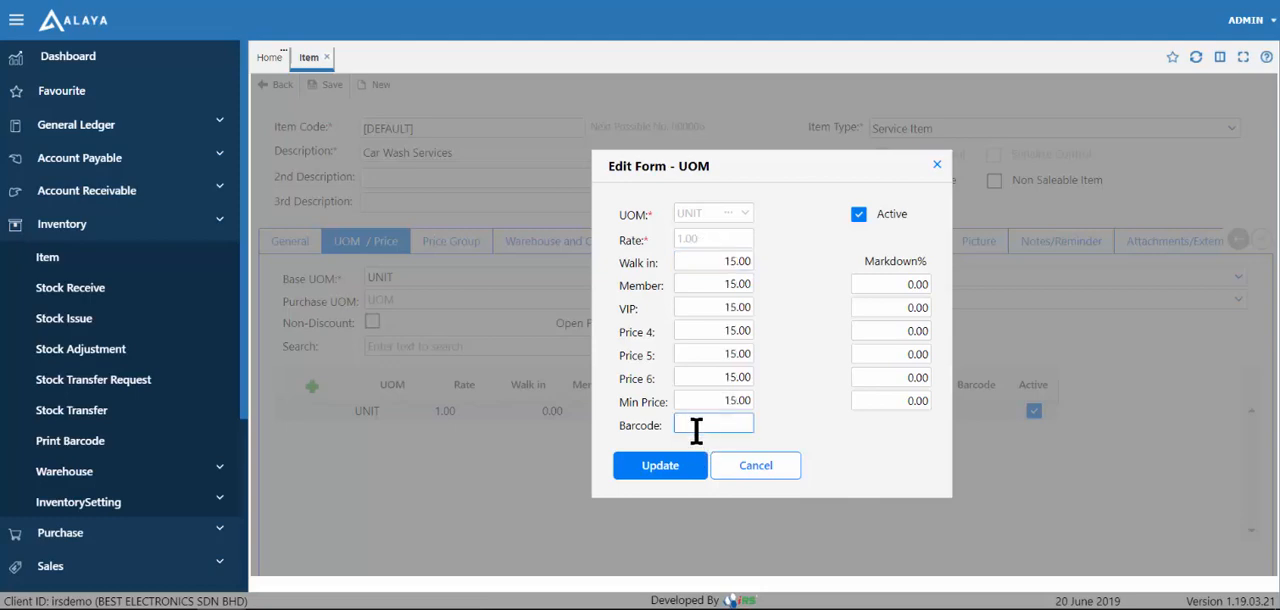
{"action": "left_click", "coordinate": [660, 465]}
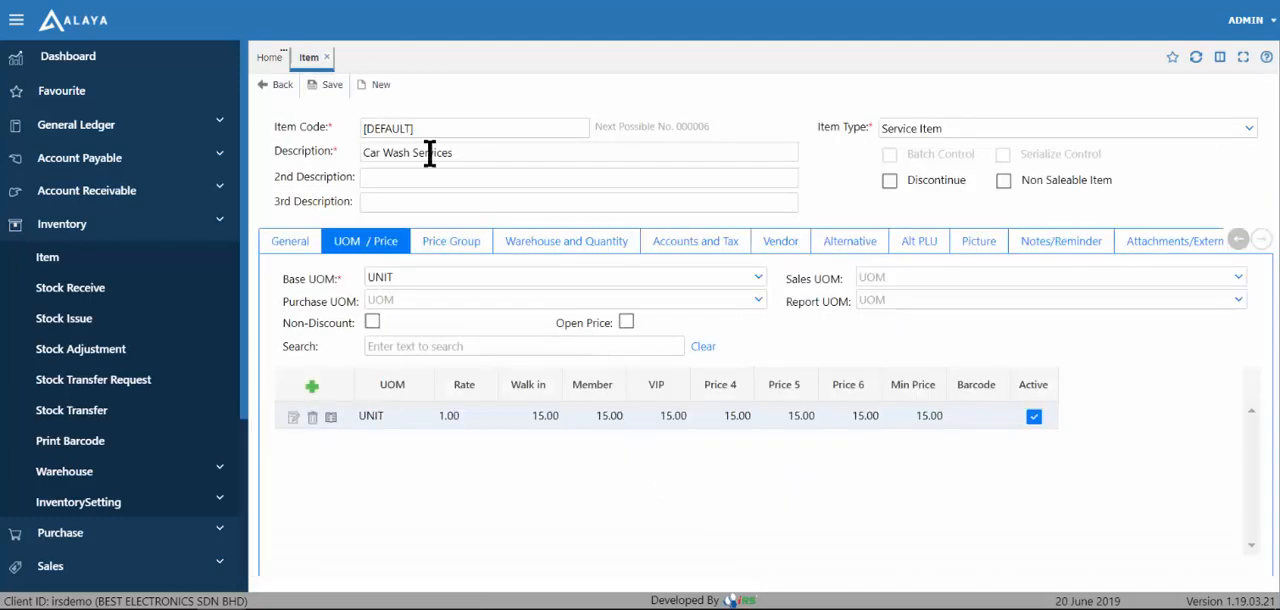
{"action": "mouse_move", "coordinate": [330, 84]}
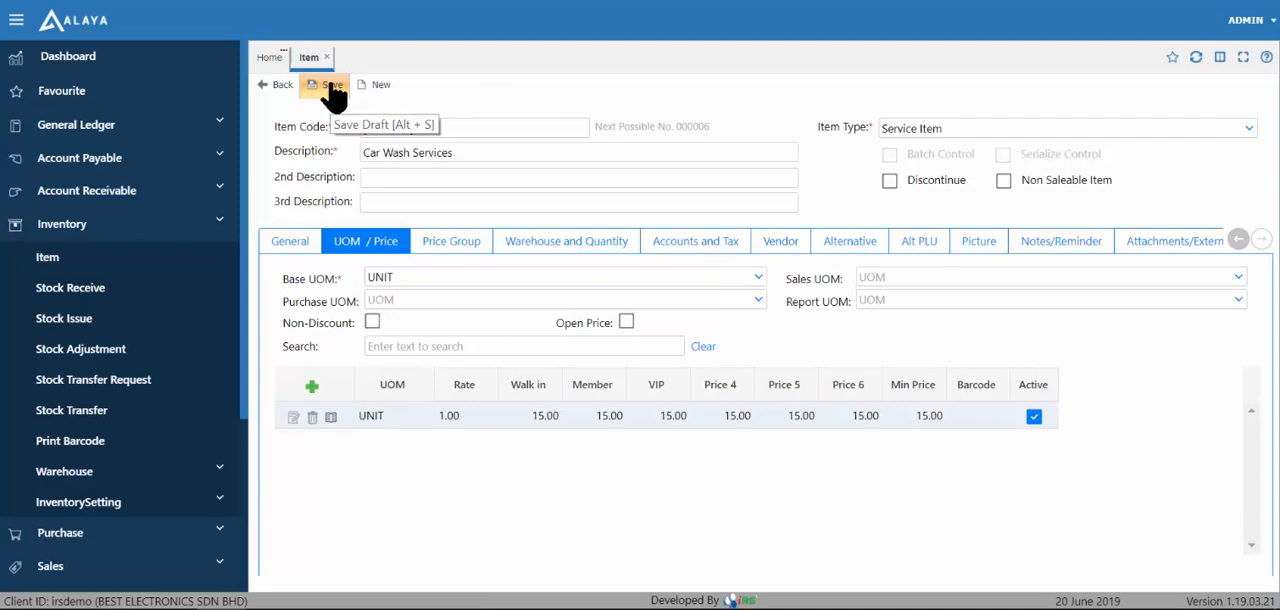
{"action": "left_click", "coordinate": [324, 84]}
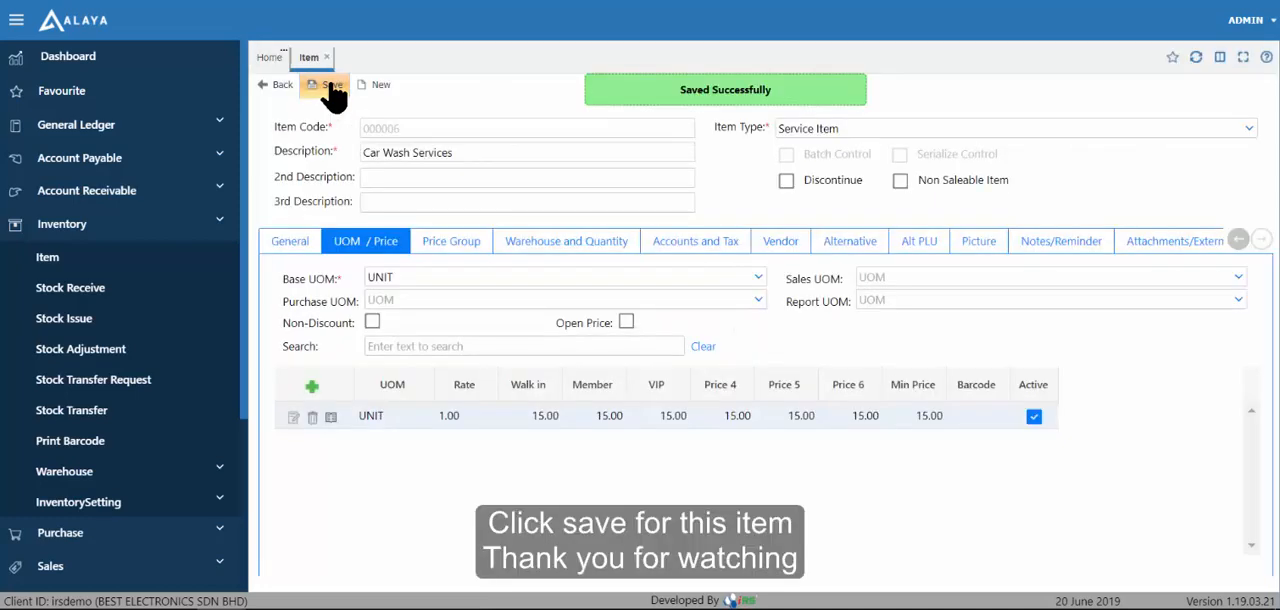